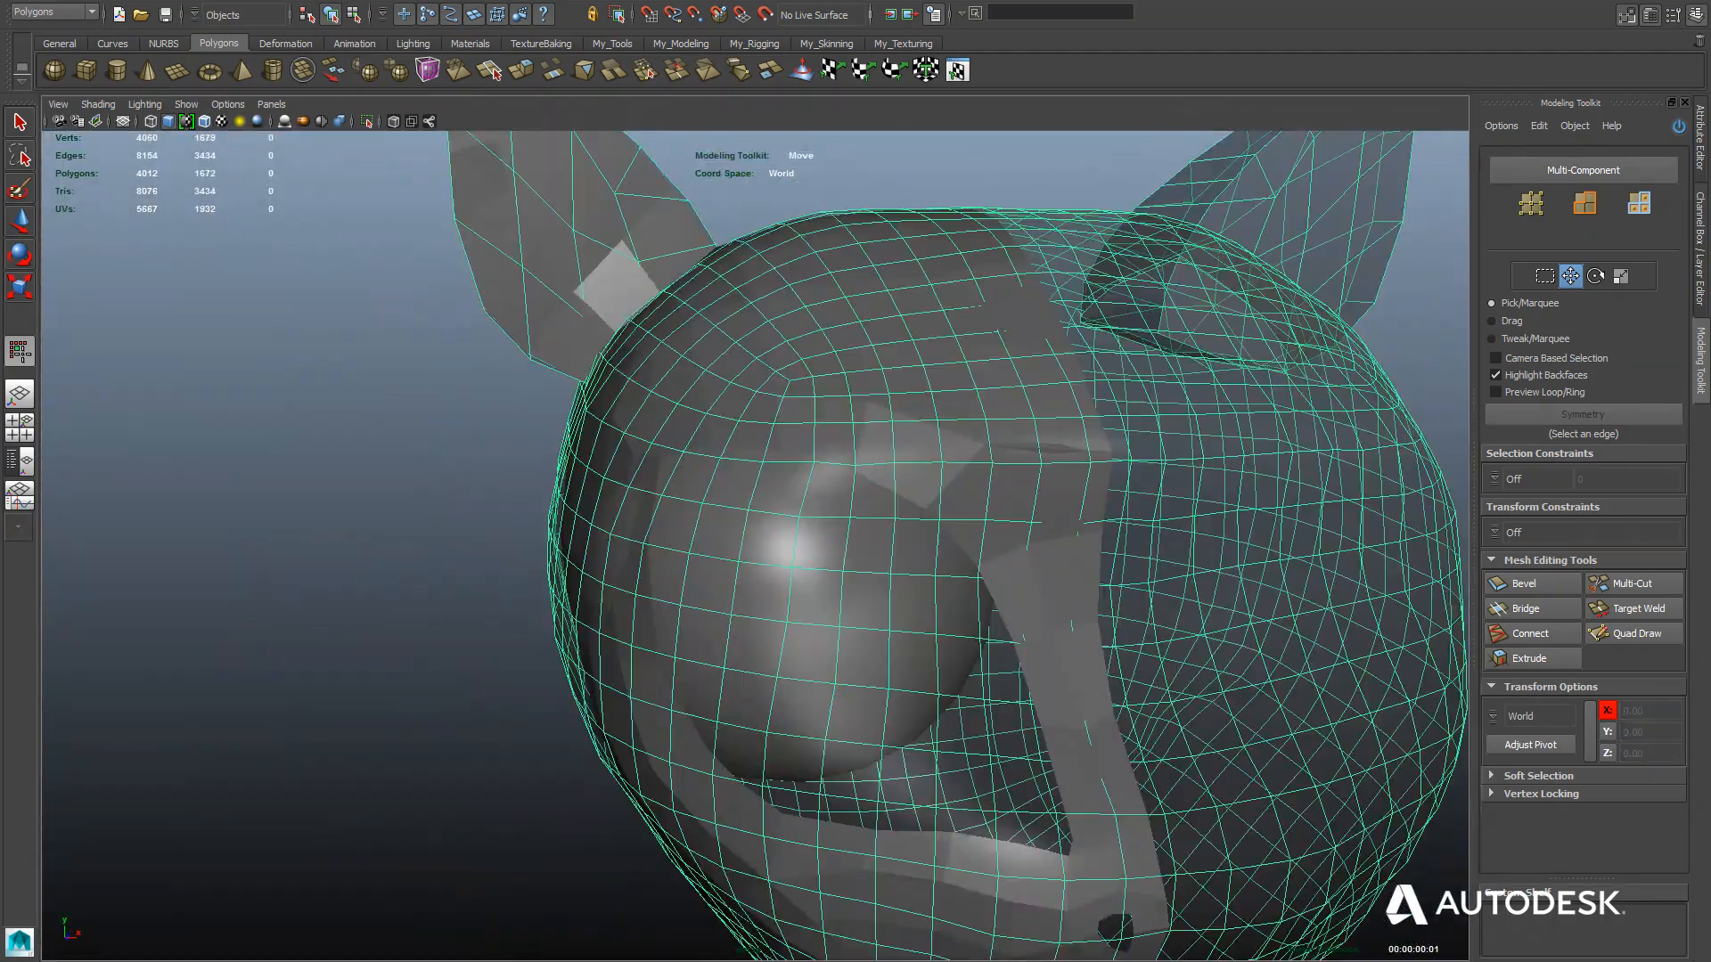
# Draw quads over the left side of the face, around the eye and up the ear.
pyautogui.click(1642, 633)
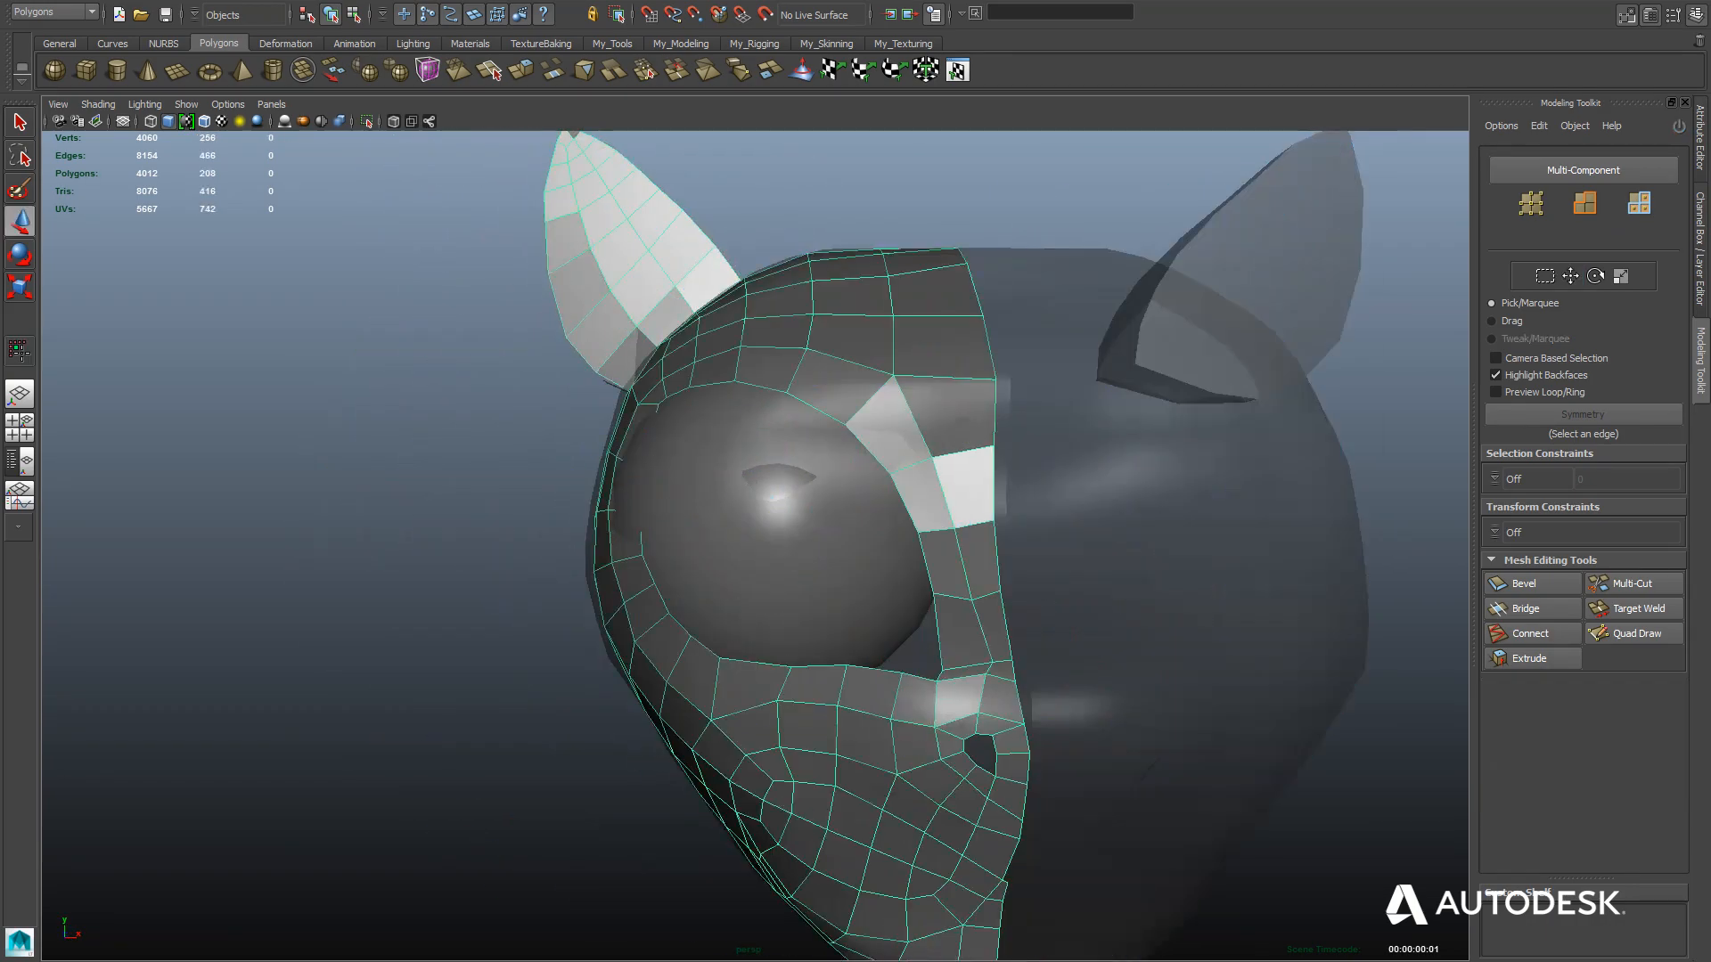
pyautogui.click(1640, 632)
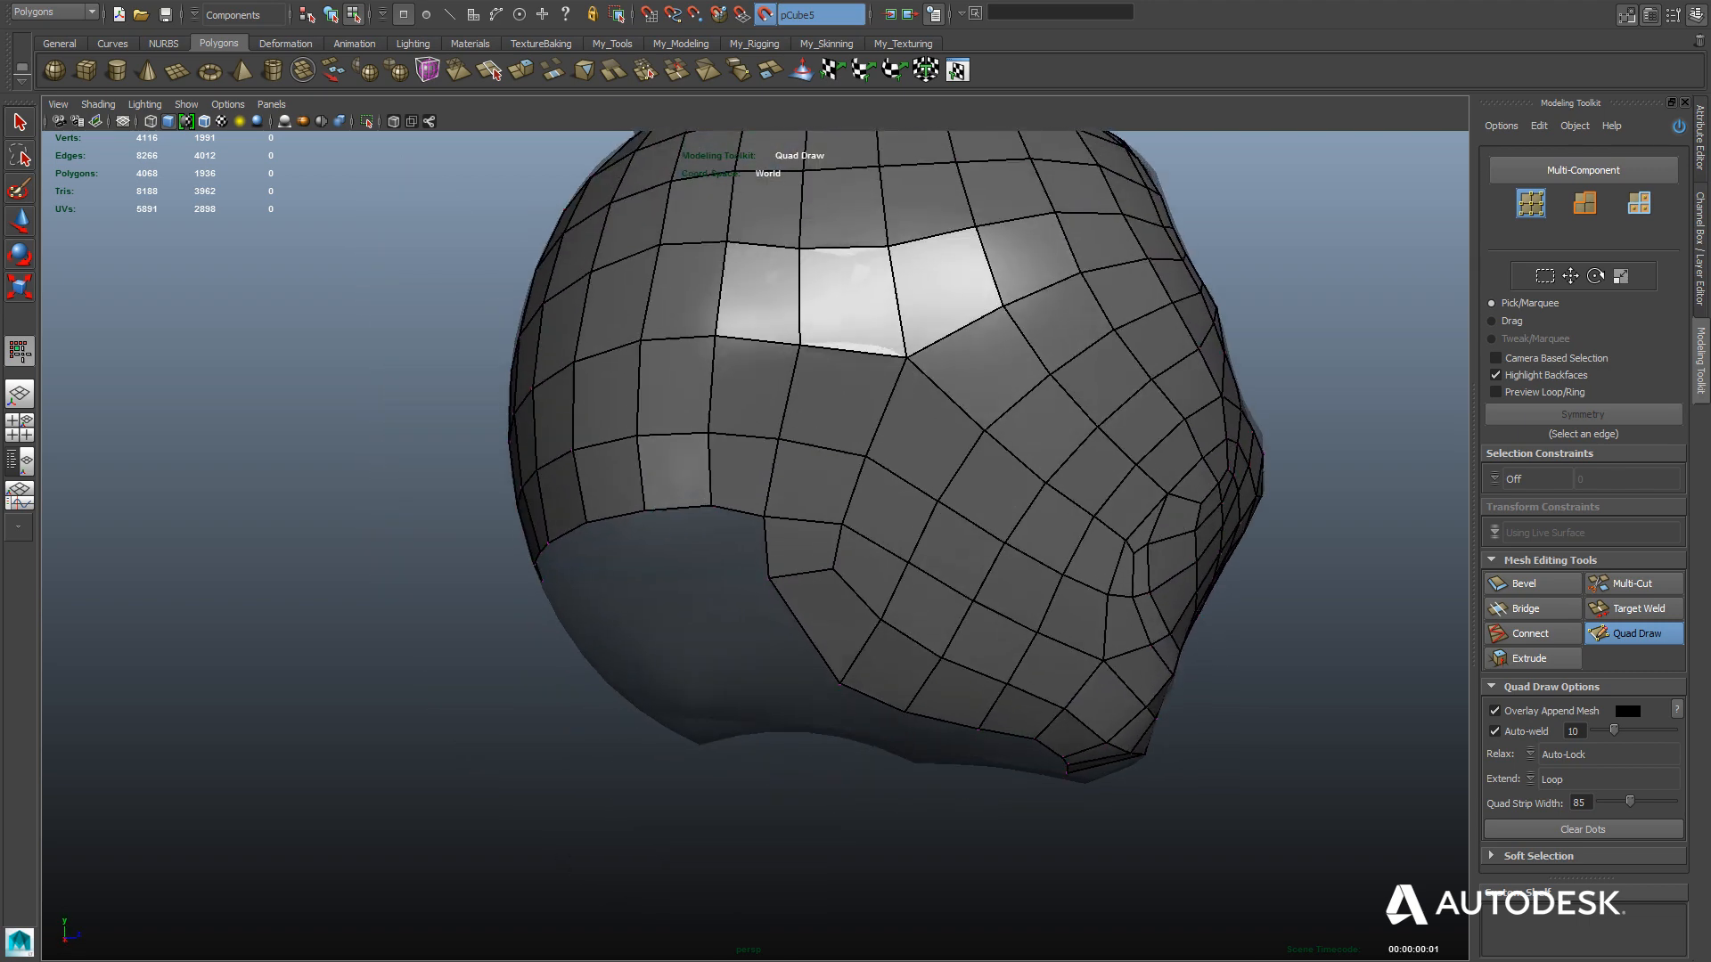
# Add quad strips over the back of the skull up to the ear's base.
pyautogui.click(1551, 779)
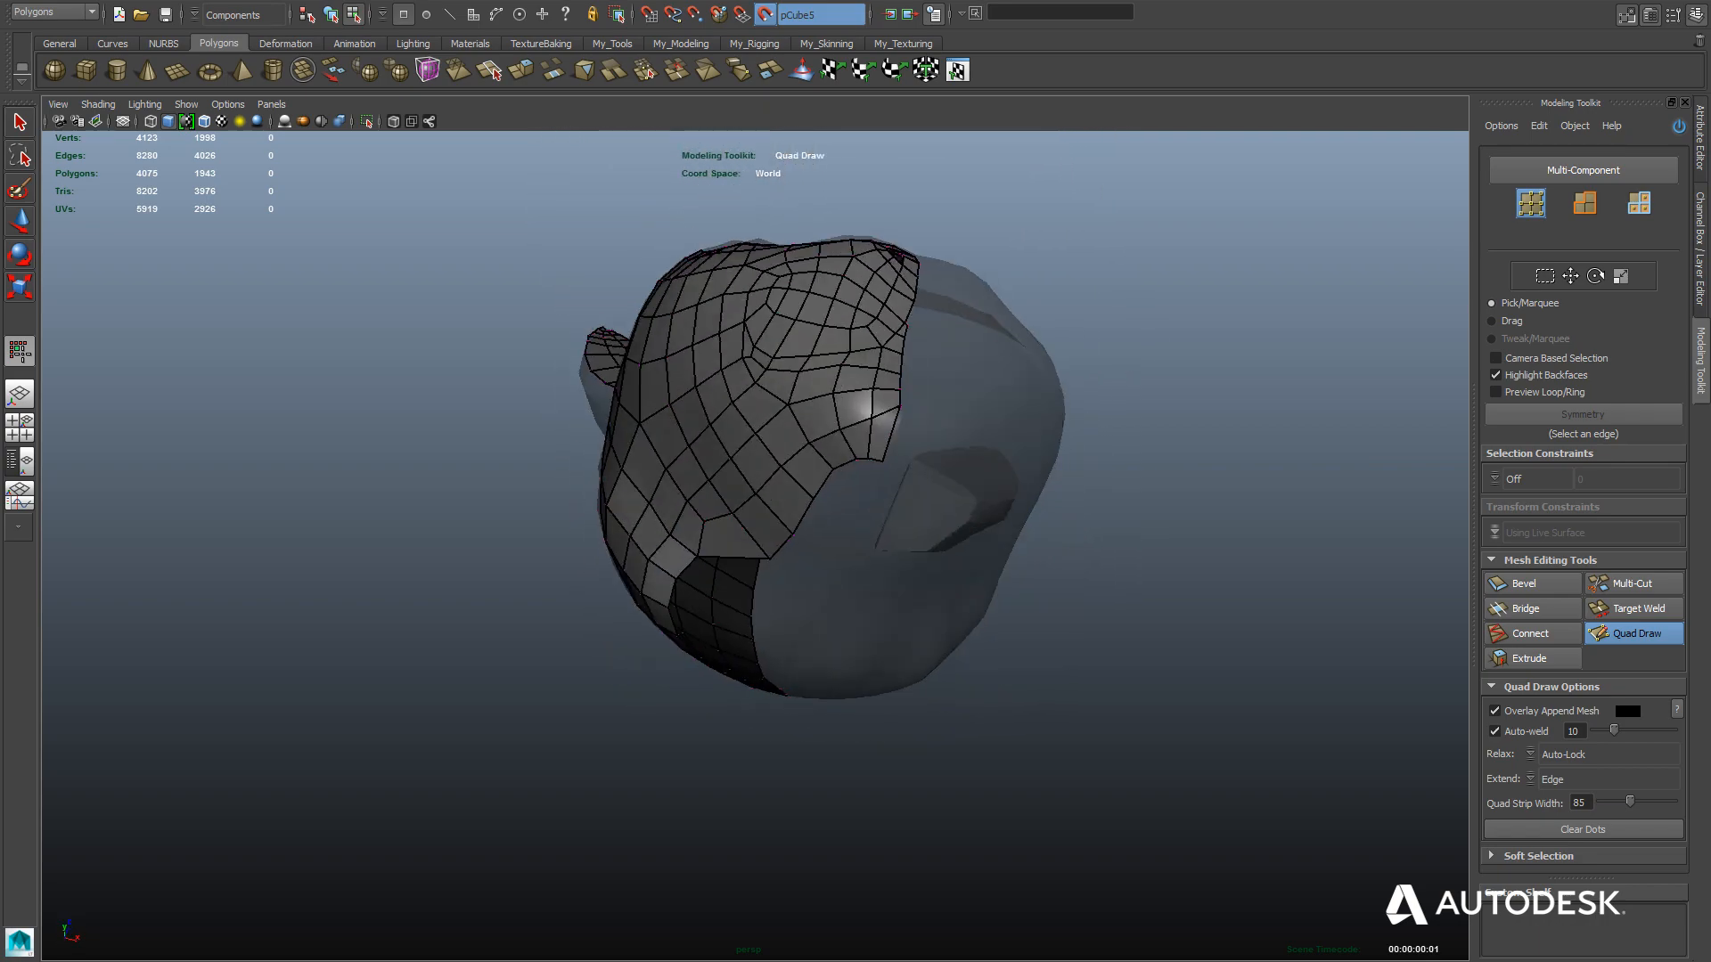
pyautogui.click(1553, 779)
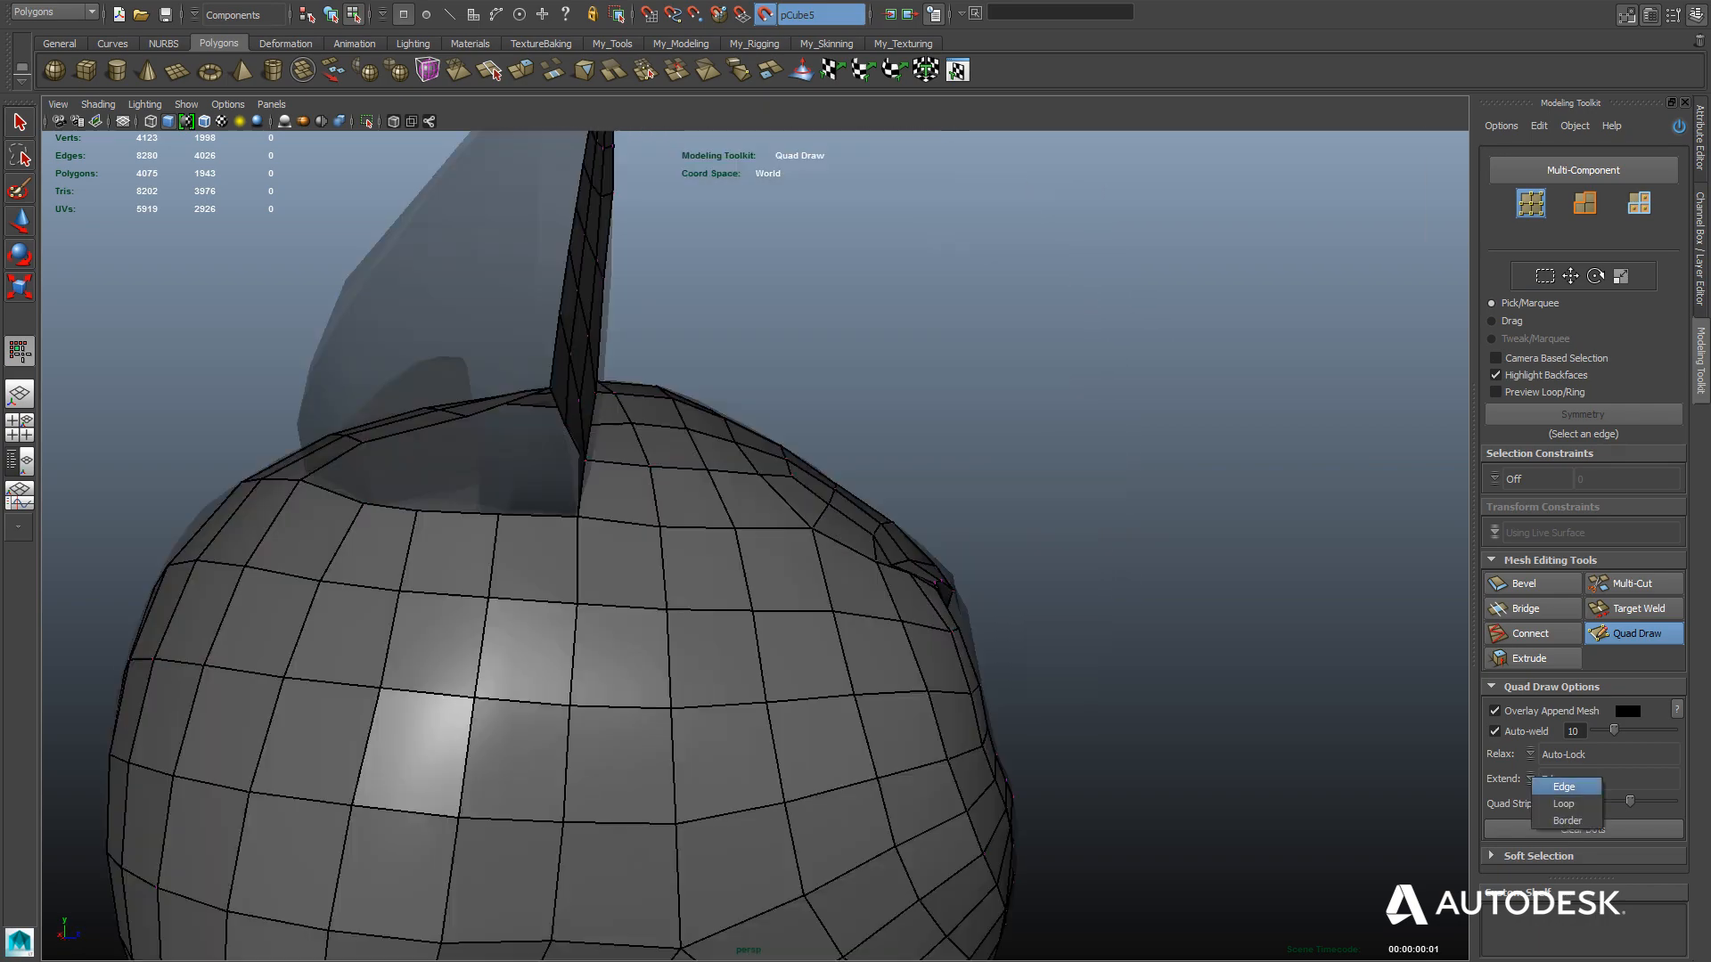
# Create a display layer from the selected high-res head and name it 'head'.
pyautogui.click(1563, 804)
pyautogui.write('head')
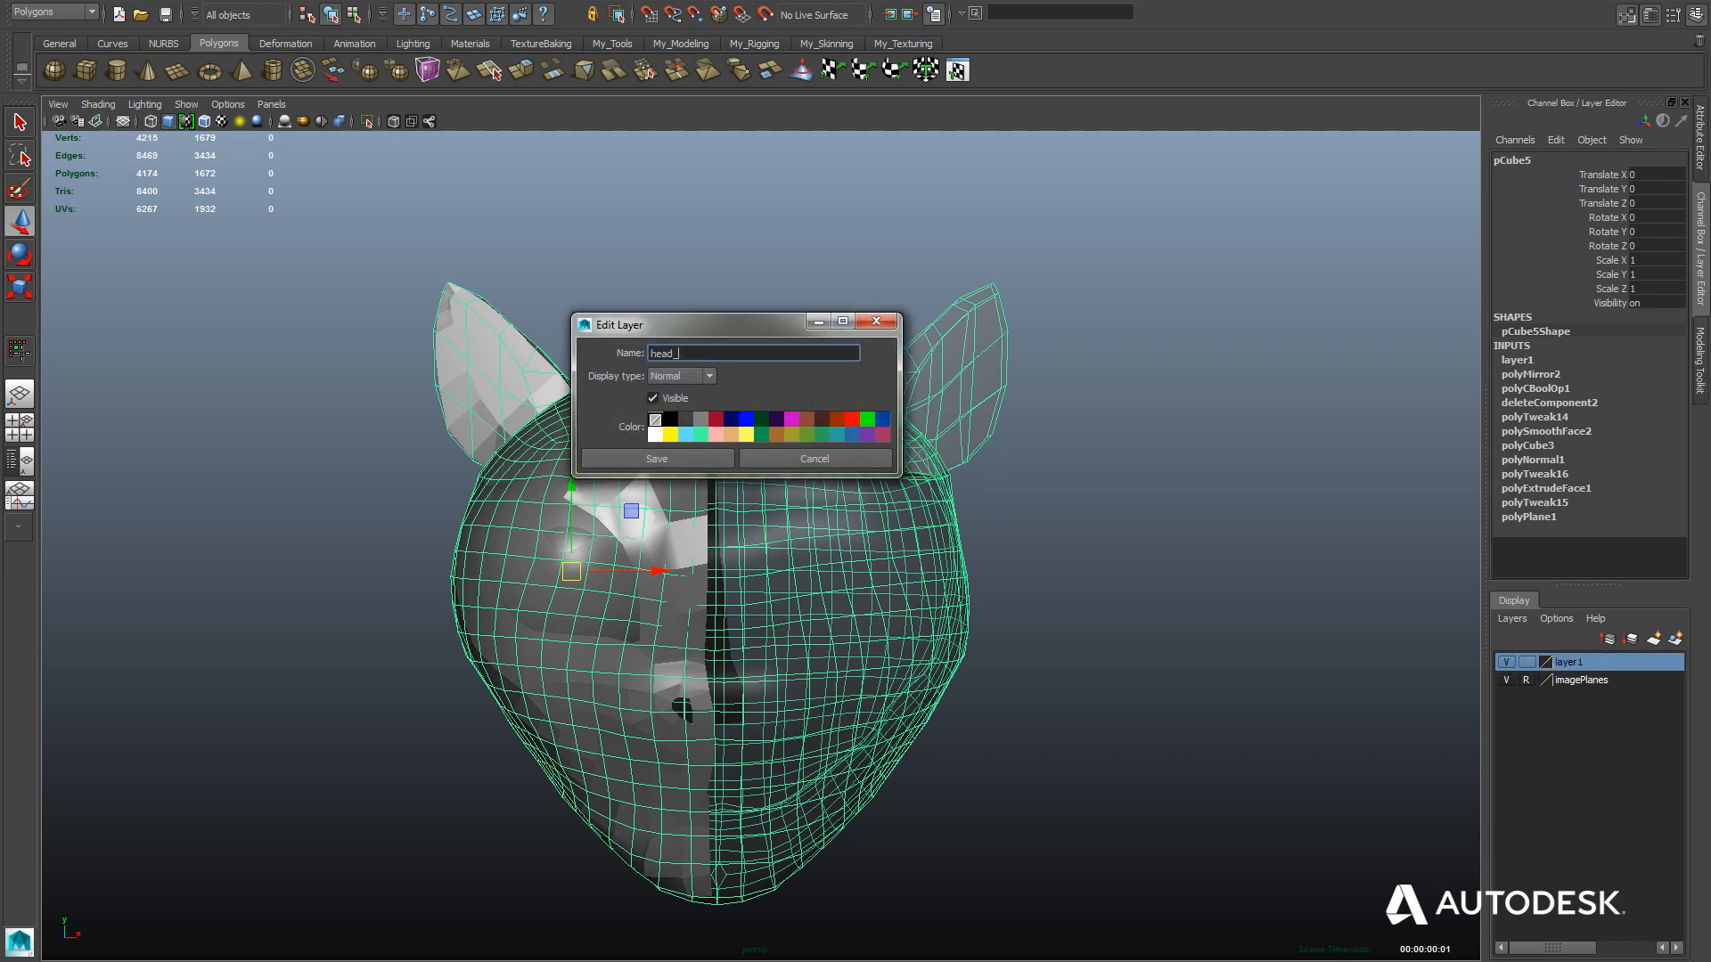
# Rename the layer to head_guide, hide it as Reference, and put the eyeball on a new 'eyes' layer.
pyautogui.click(656, 458)
pyautogui.write('eyes')
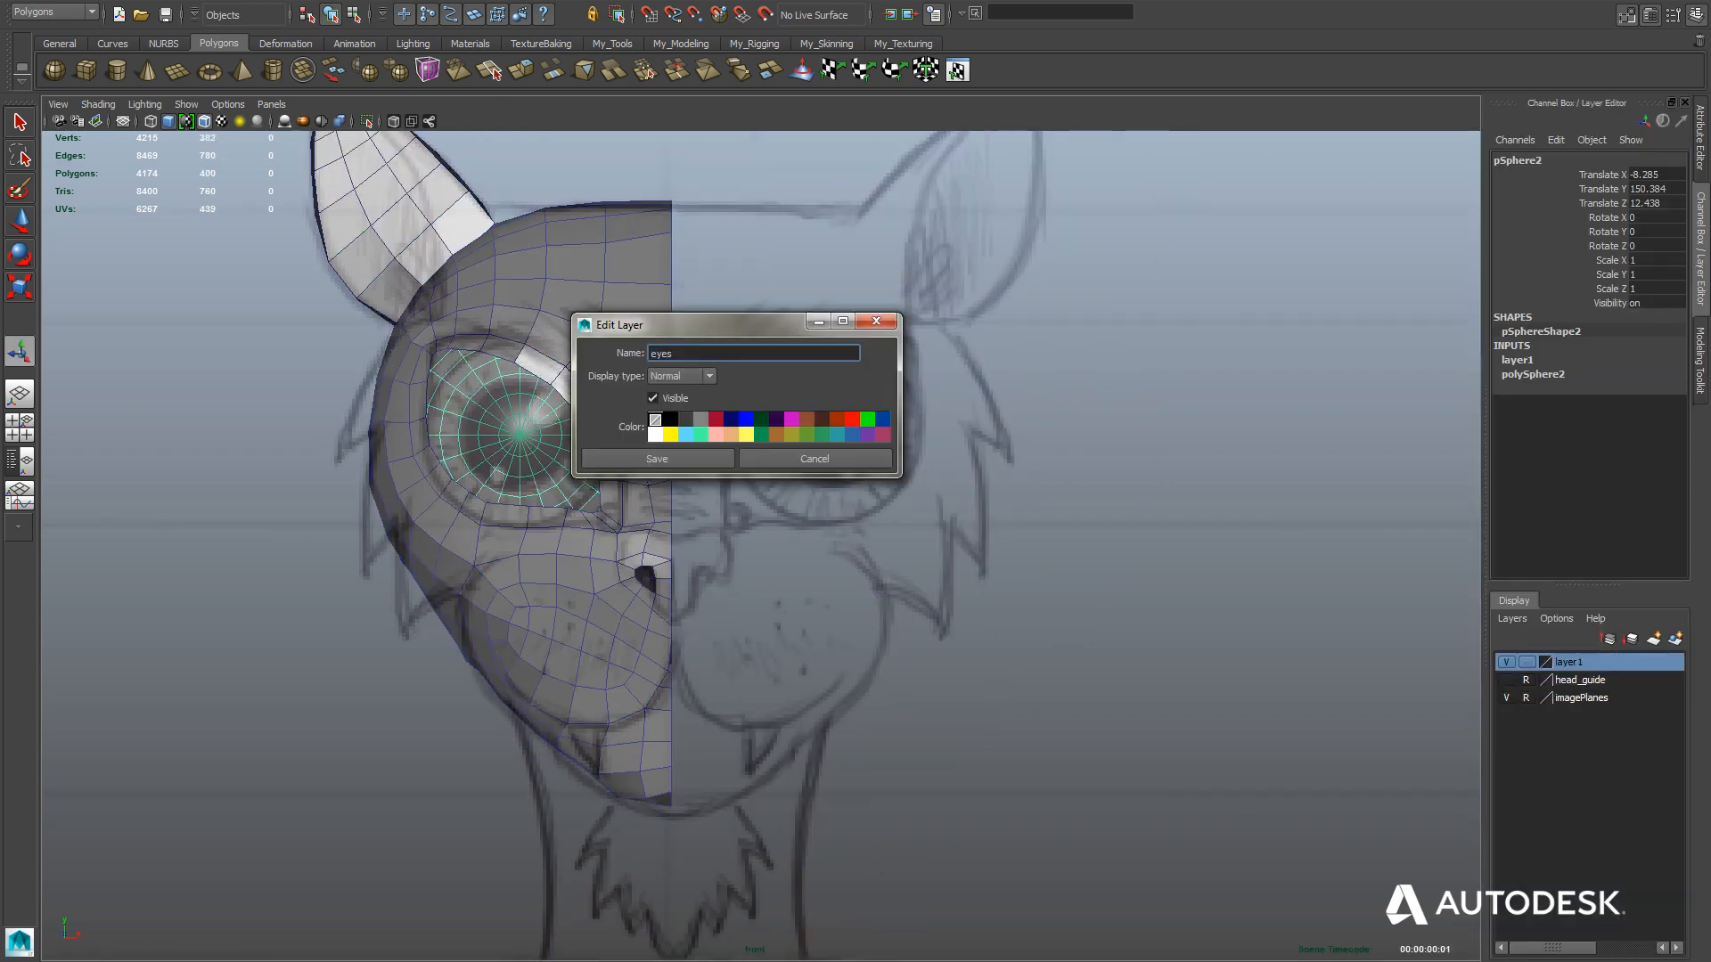
pyautogui.click(656, 458)
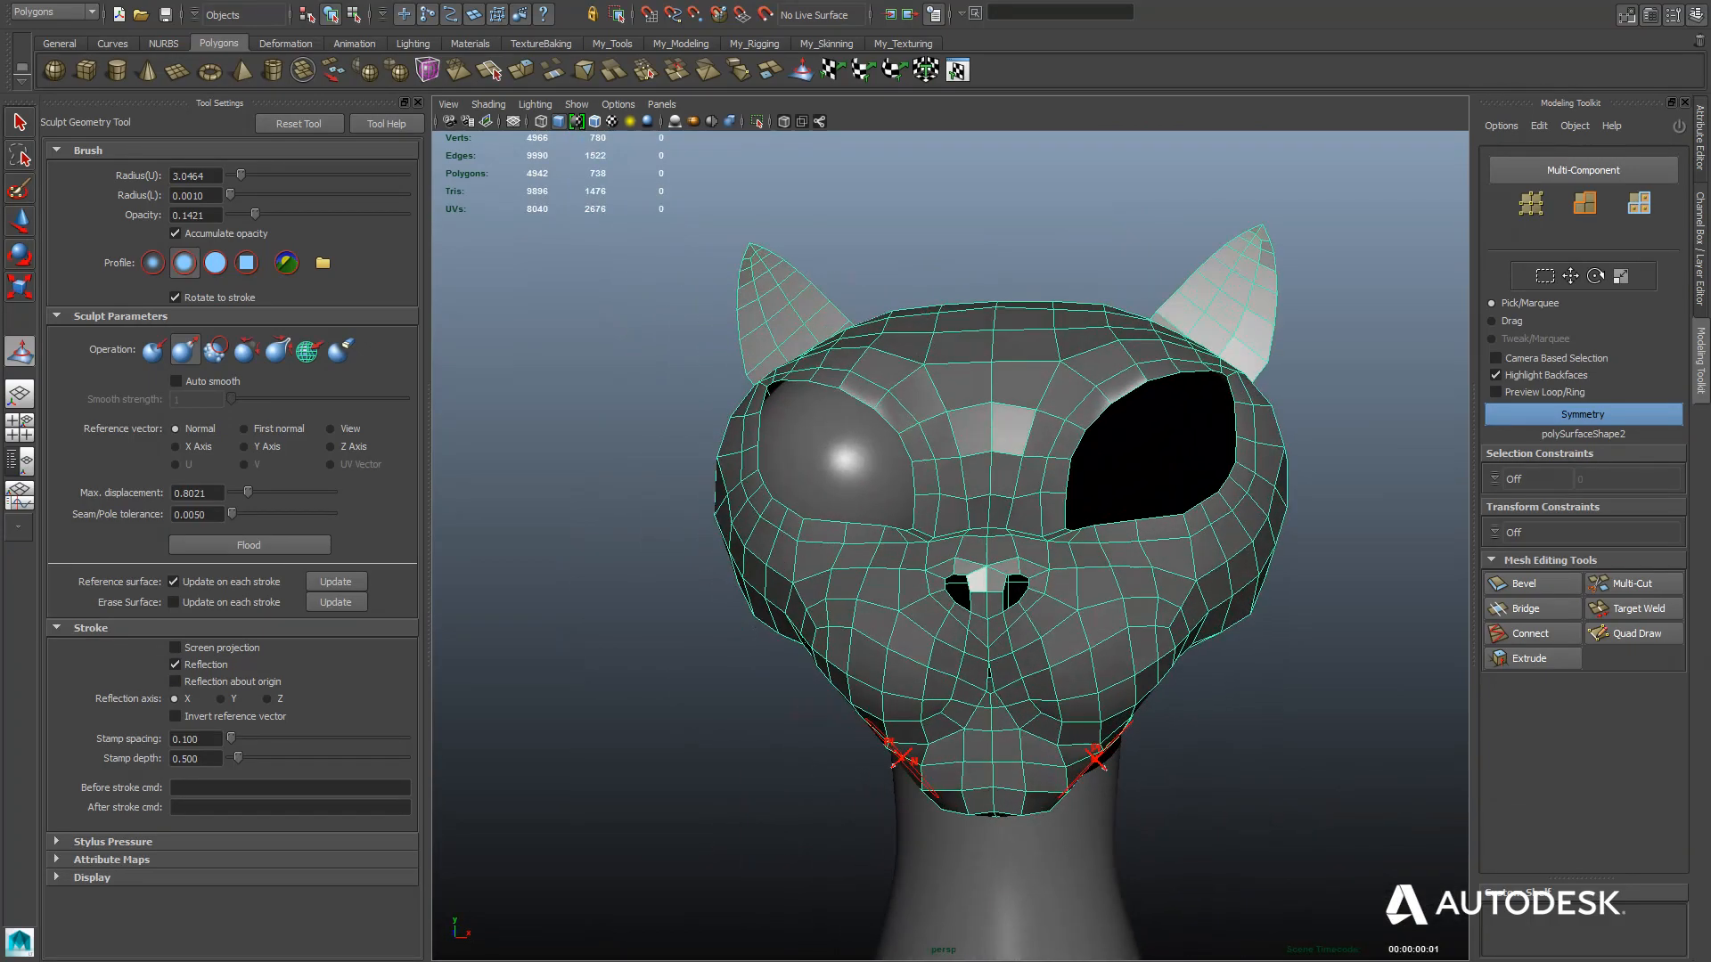
# Smooth and shape the cheeks around the mouth with the Sculpt Geometry Tool reflected on X.
pyautogui.press('space')
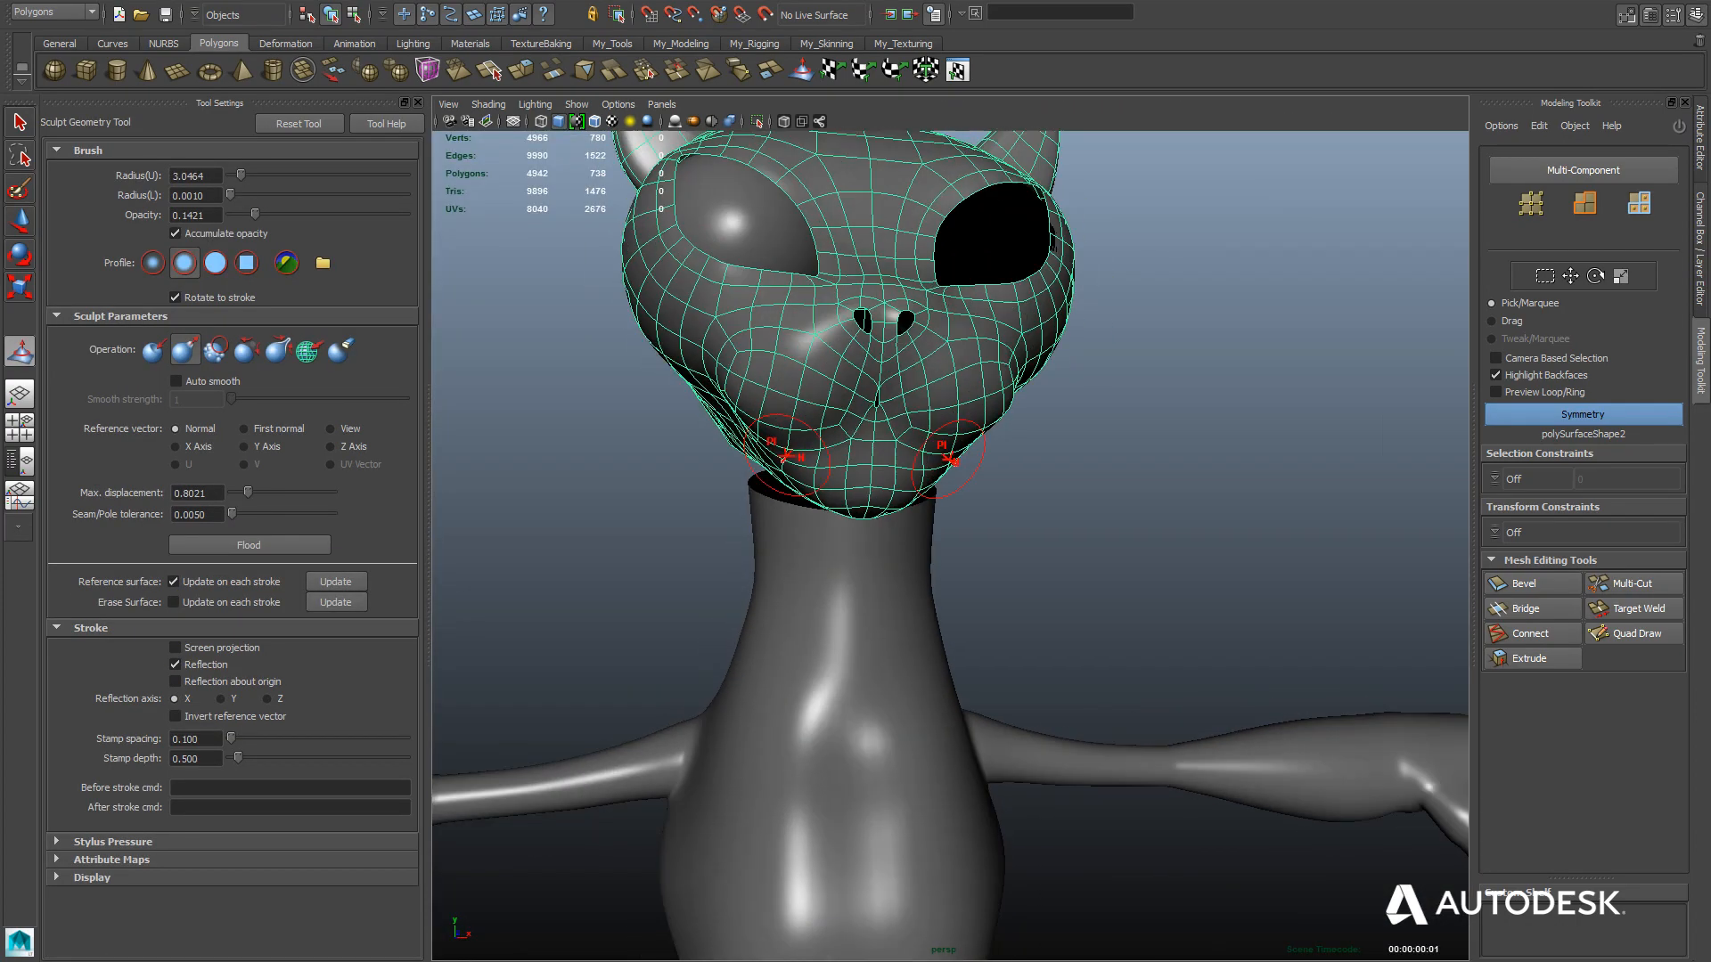
# Select the 14 border edges around both nostril holes in edge mode.
pyautogui.press('space')
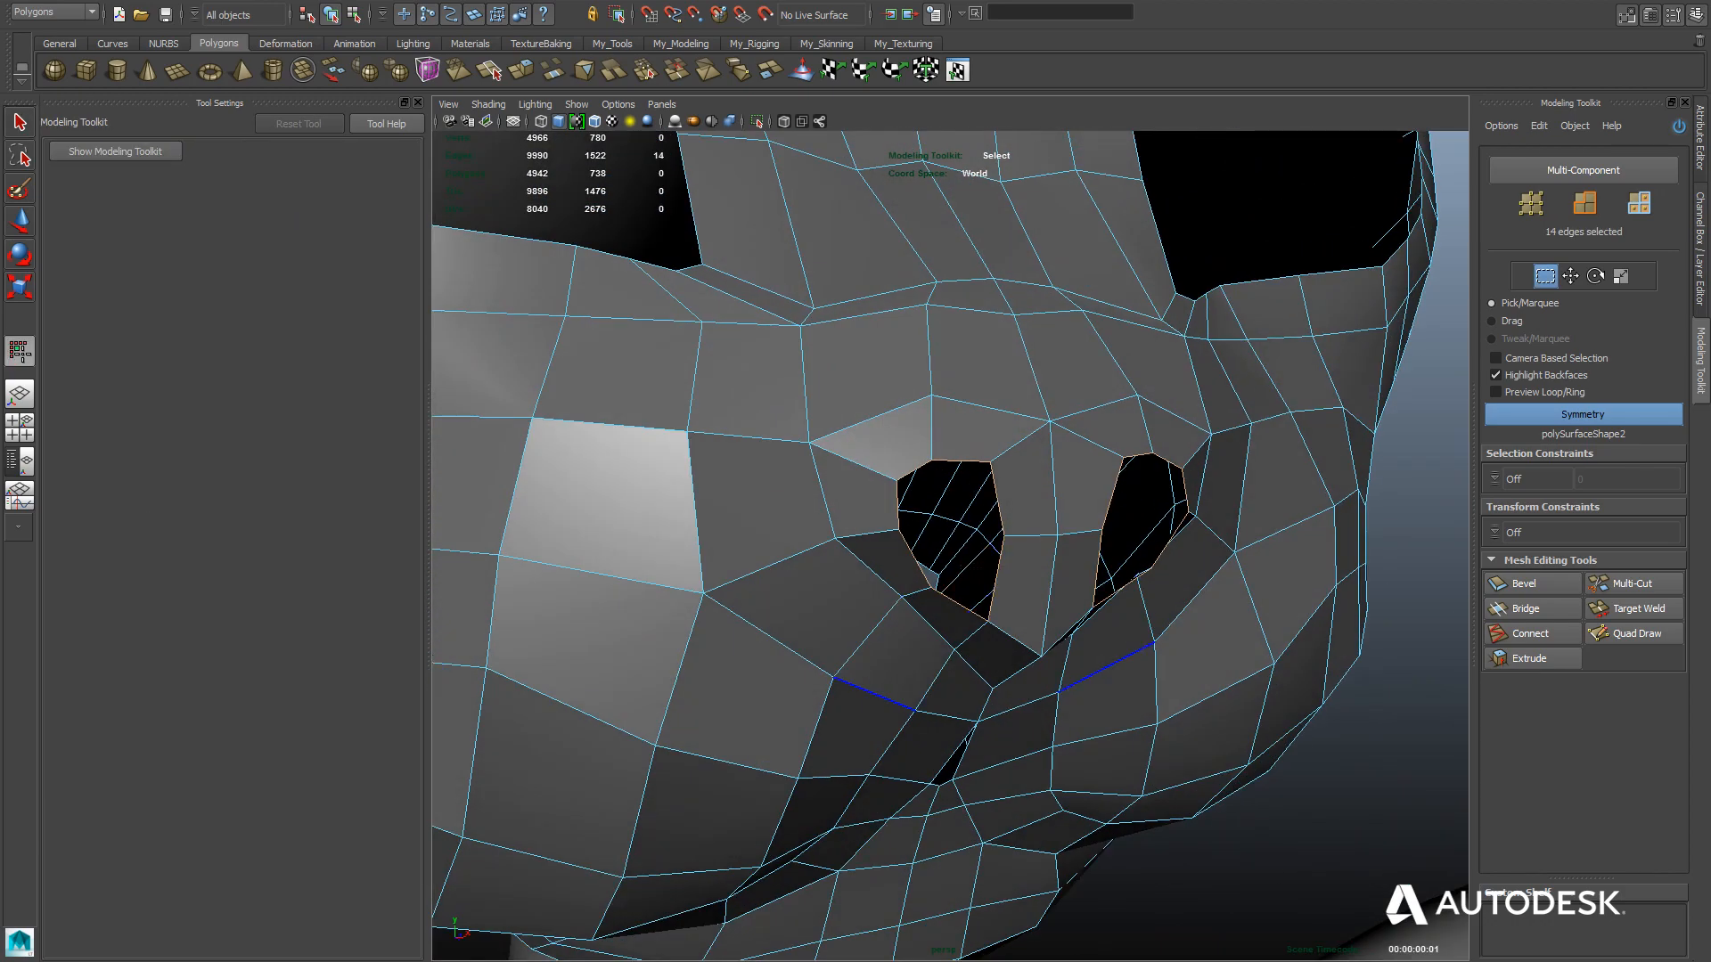
# Move the nostril vertices so the nostrils curl inward, adding a few cuts.
pyautogui.click(1531, 658)
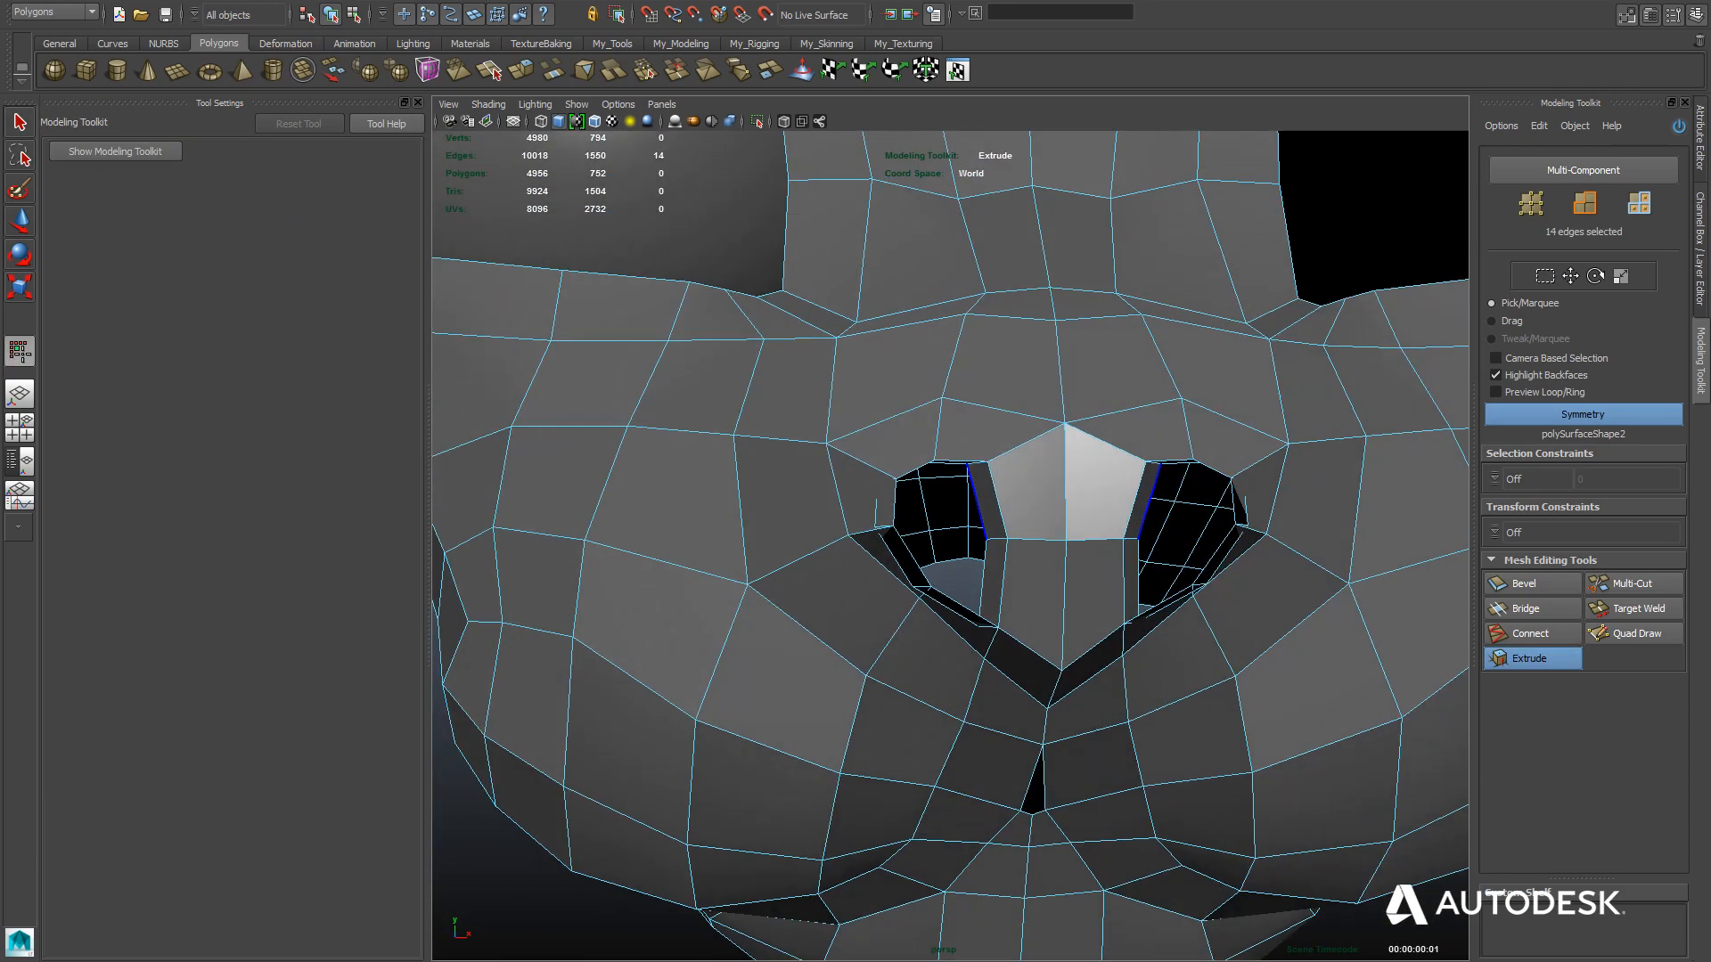
pyautogui.click(1622, 274)
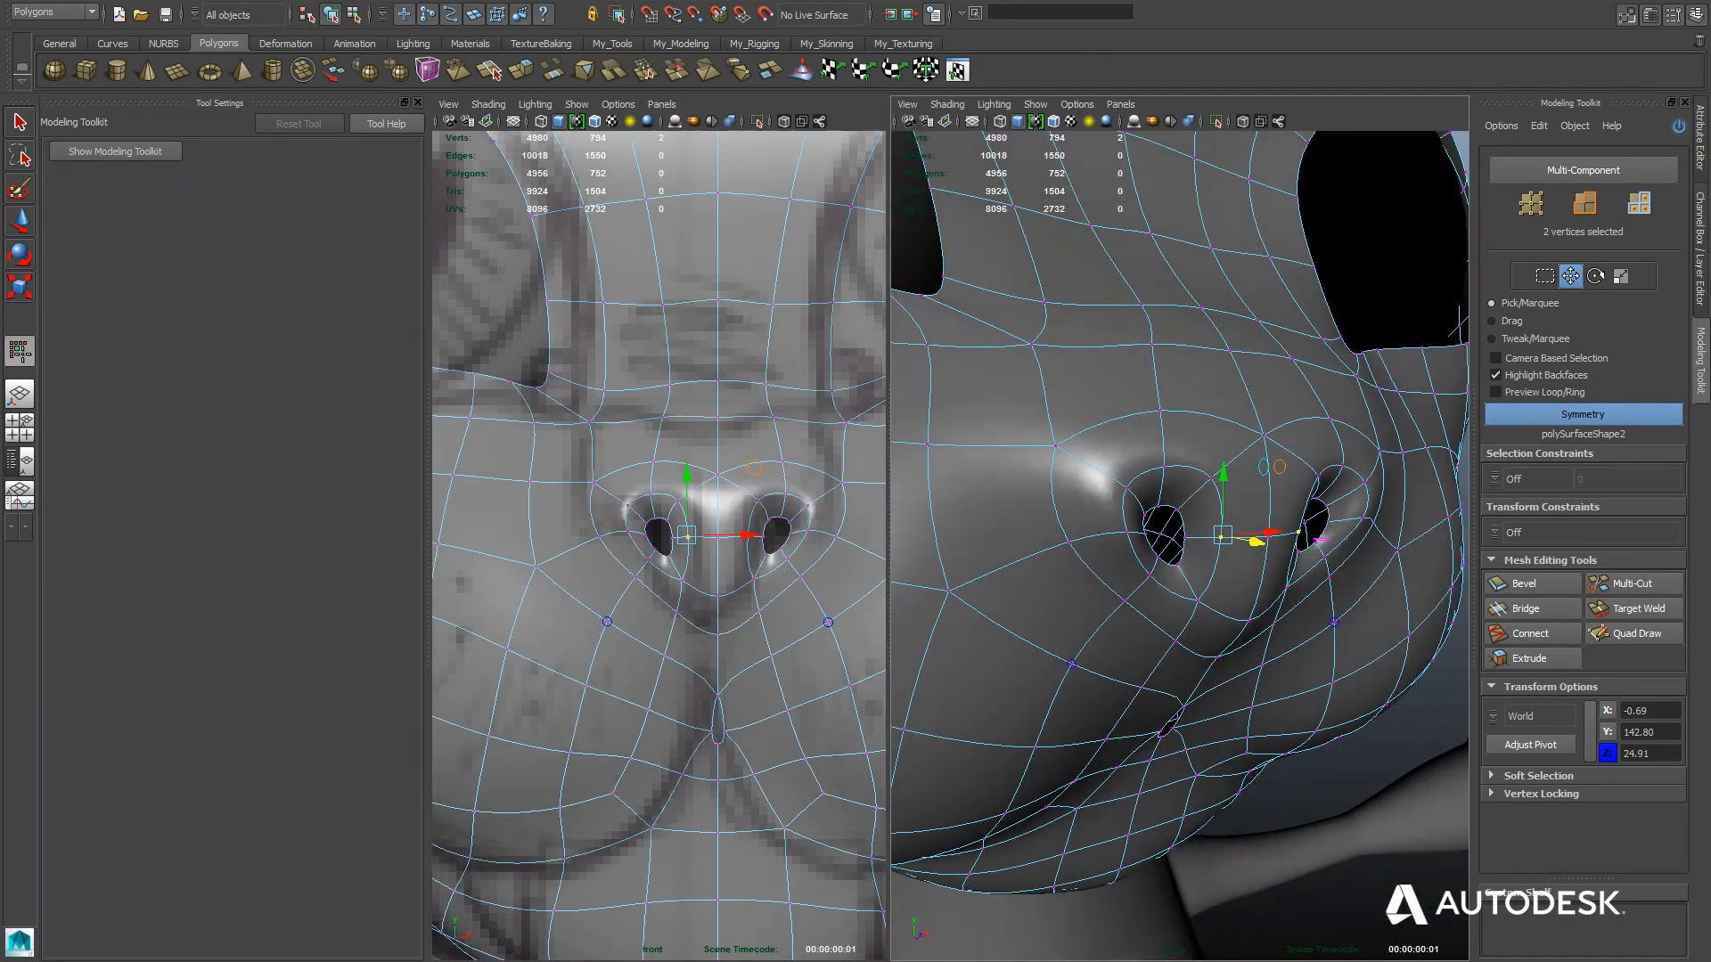
pyautogui.press('space')
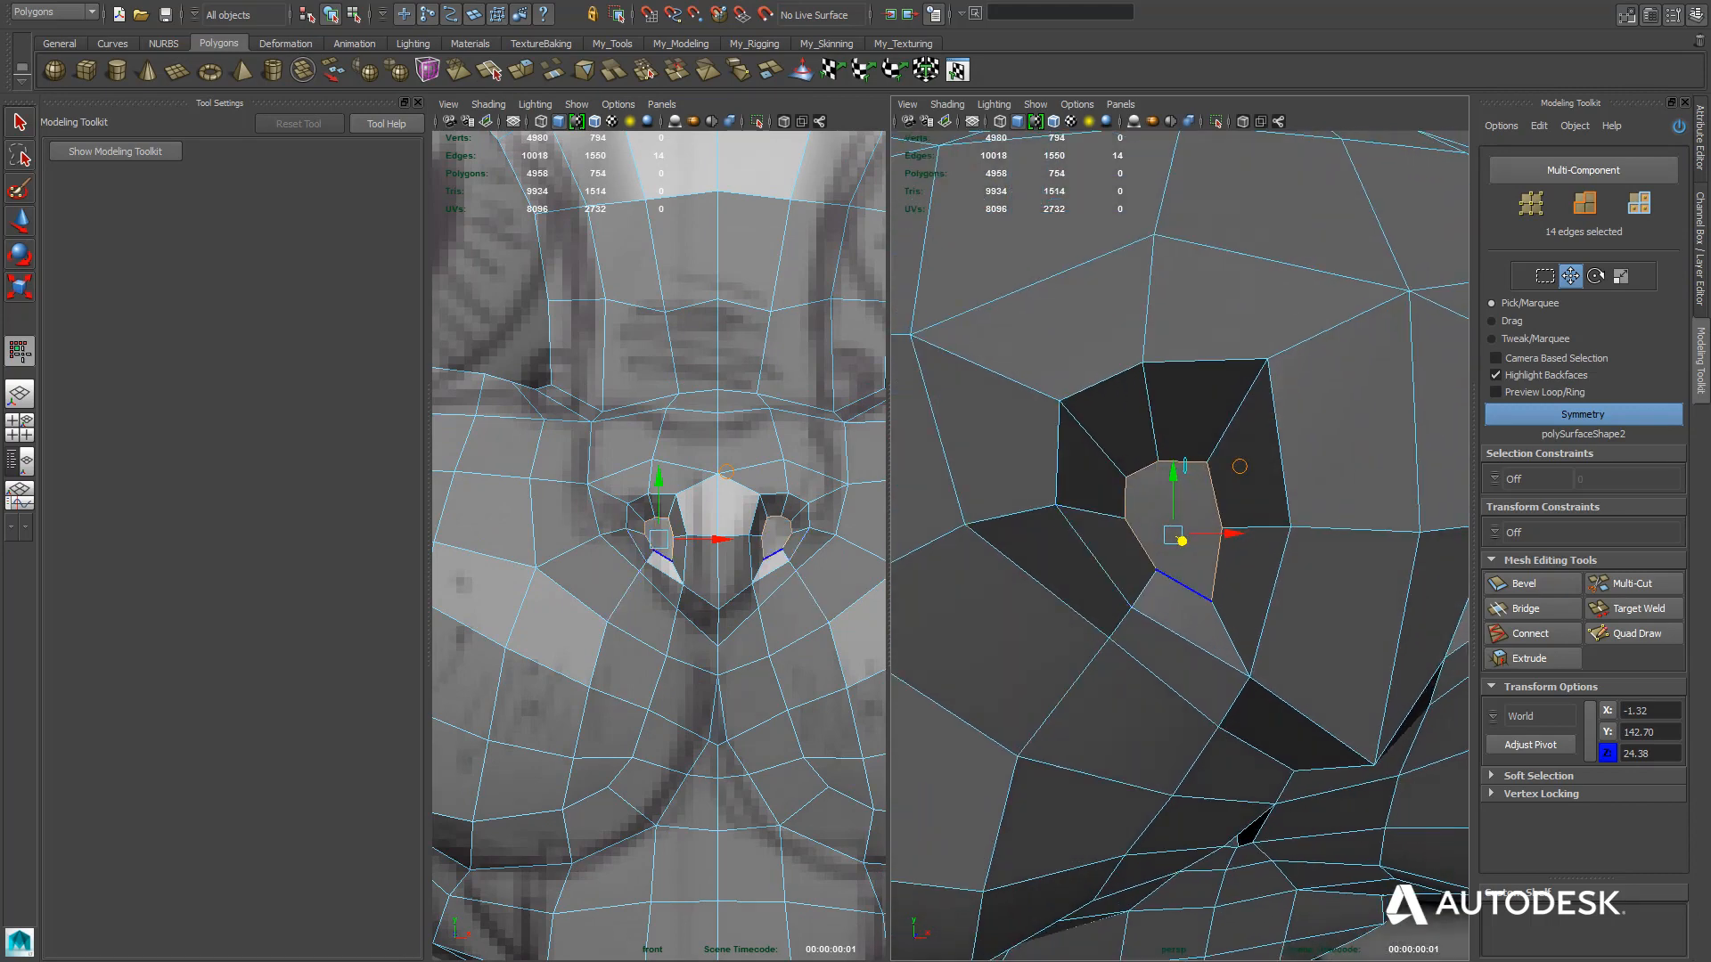
pyautogui.click(1631, 582)
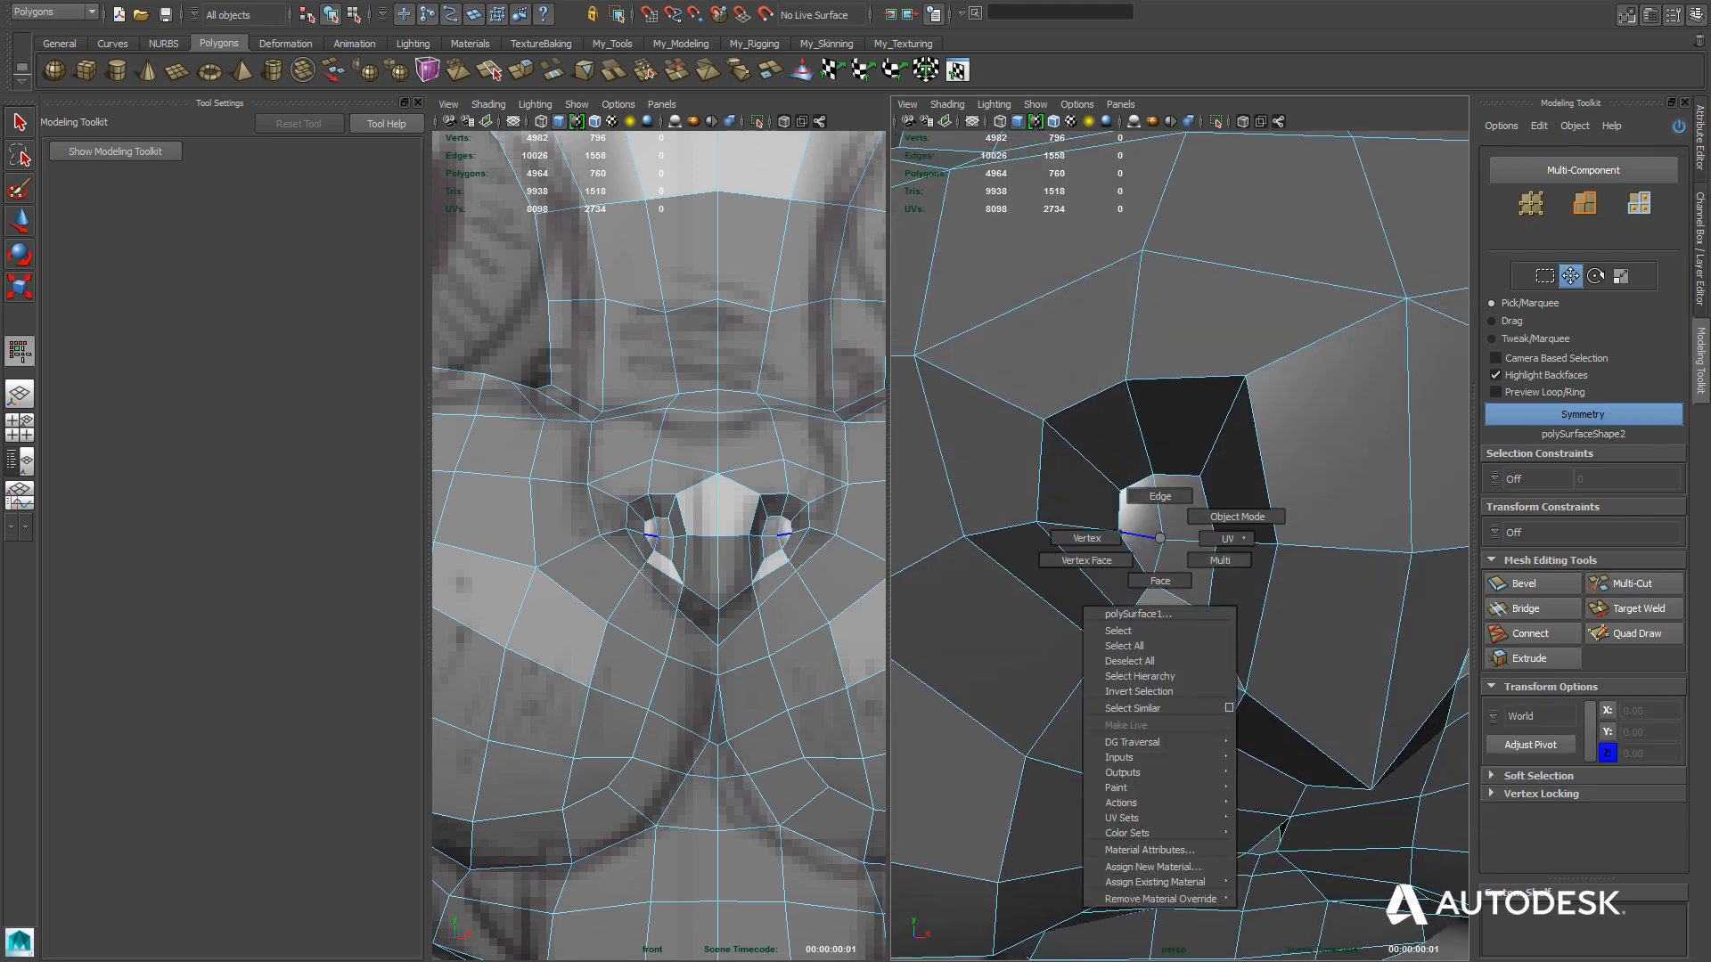
pyautogui.click(1086, 538)
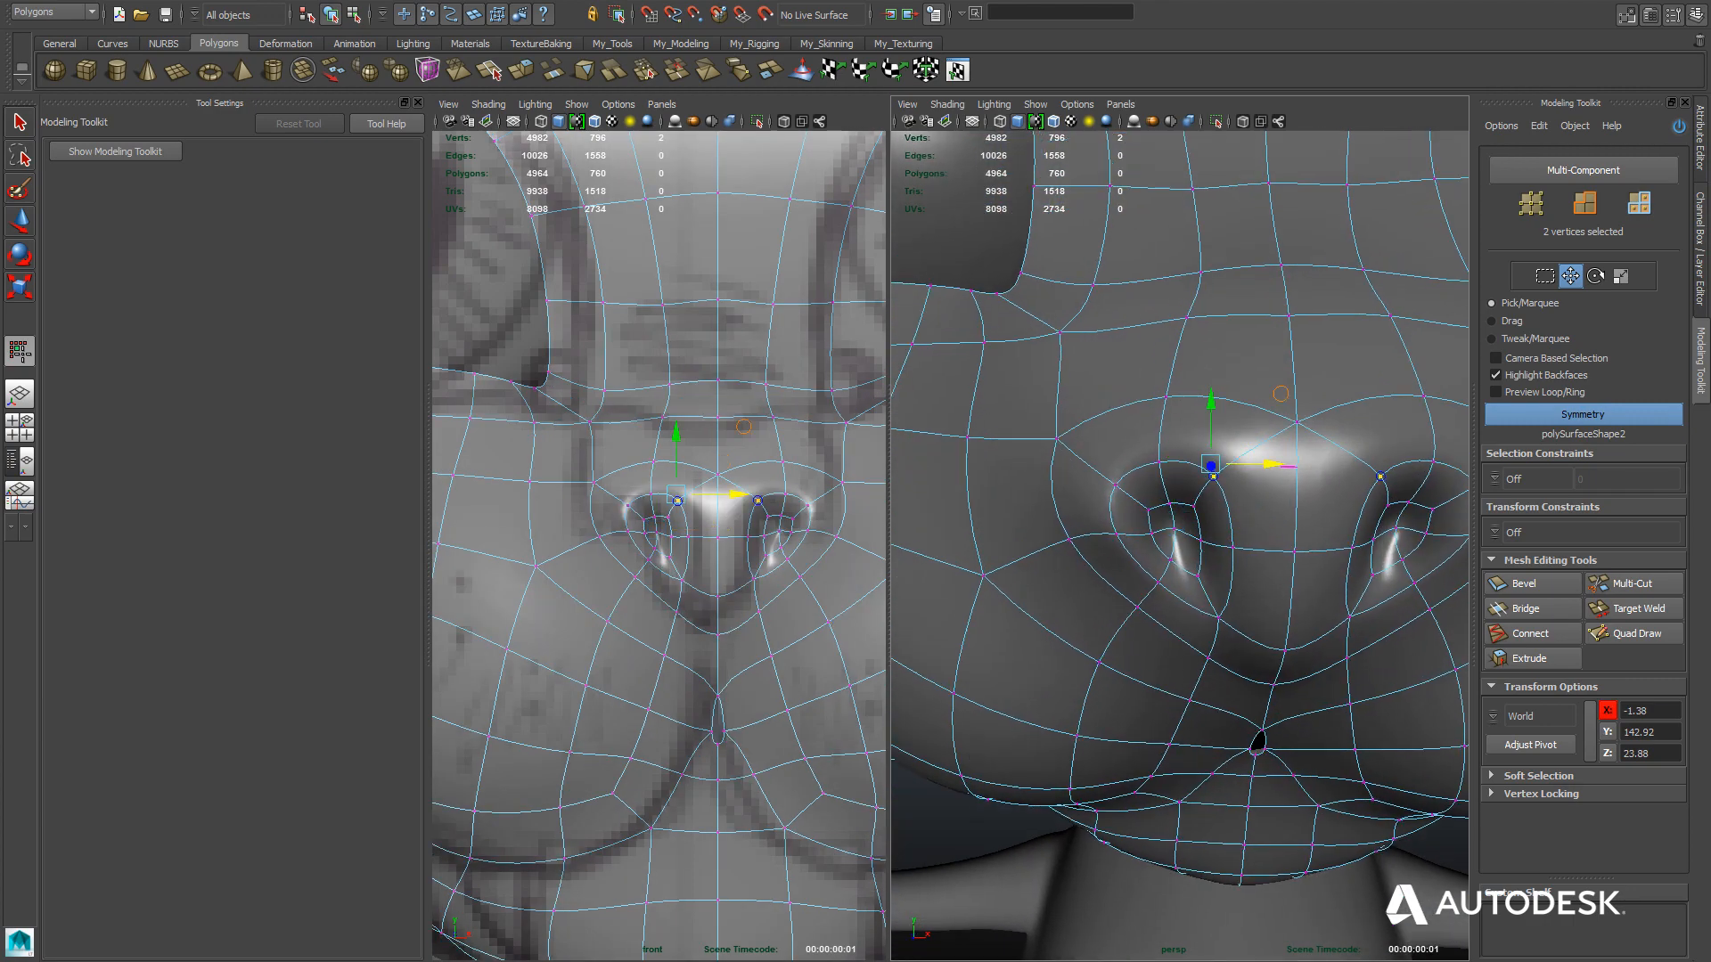
pyautogui.moveTo(682, 498); pyautogui.dragTo(683, 484)
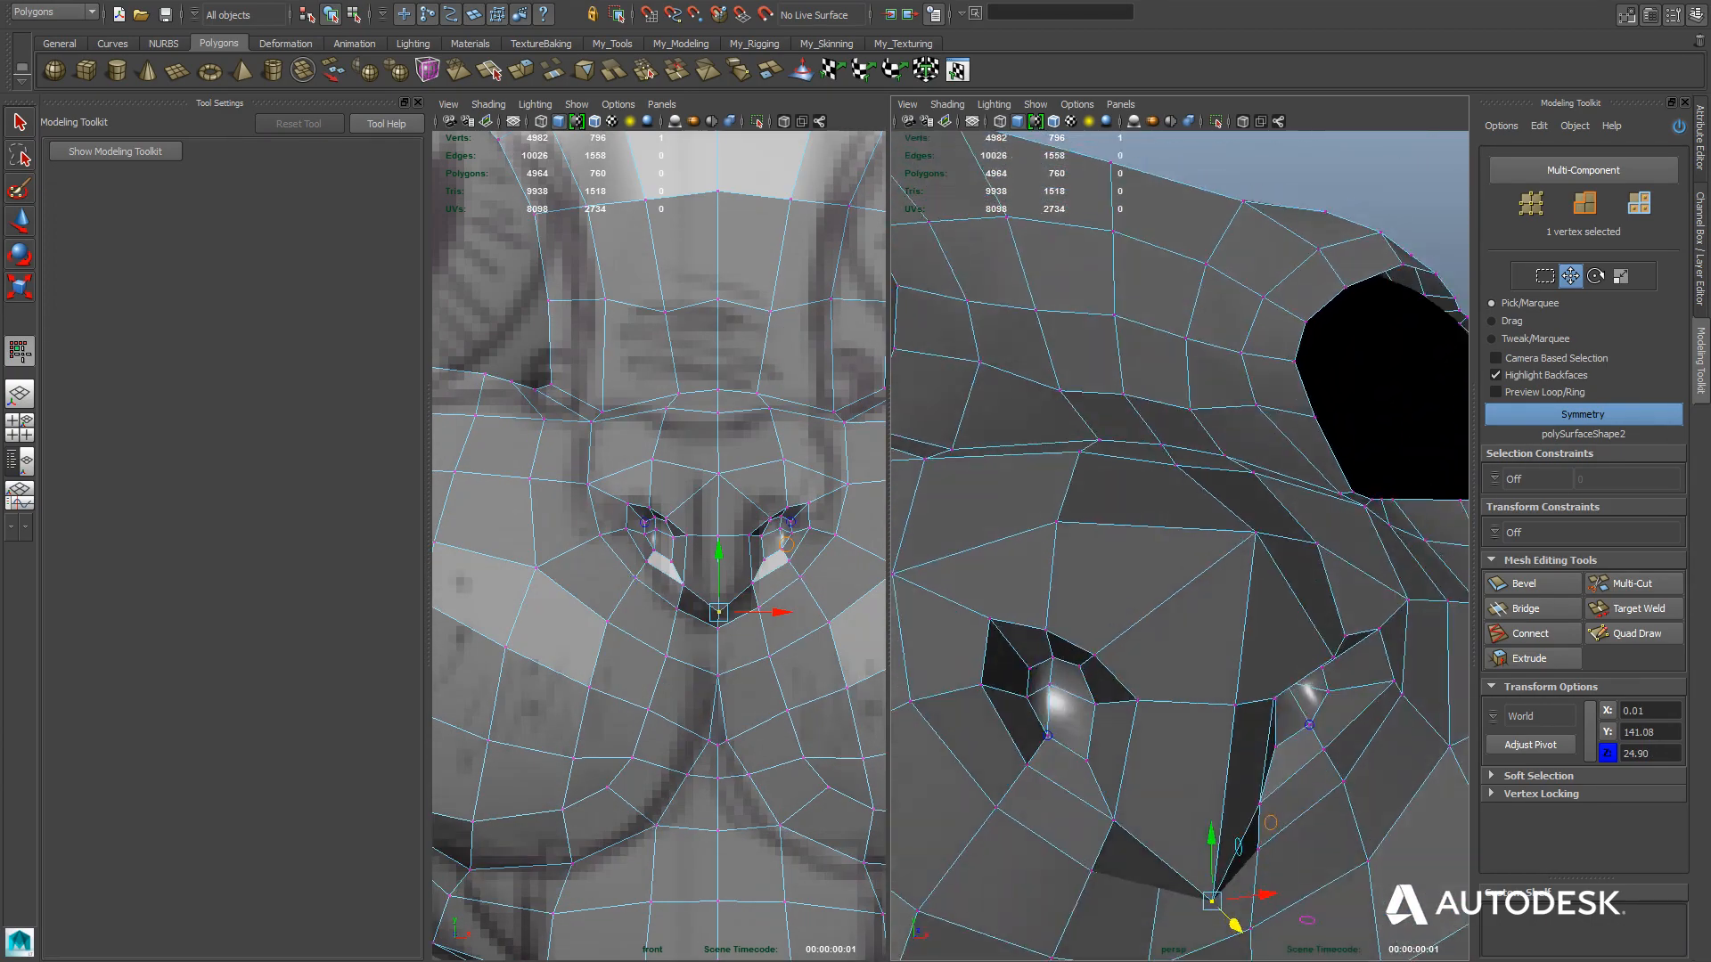
# Adjust the next nostril vertex and check the nose in smooth preview.
pyautogui.click(1631, 583)
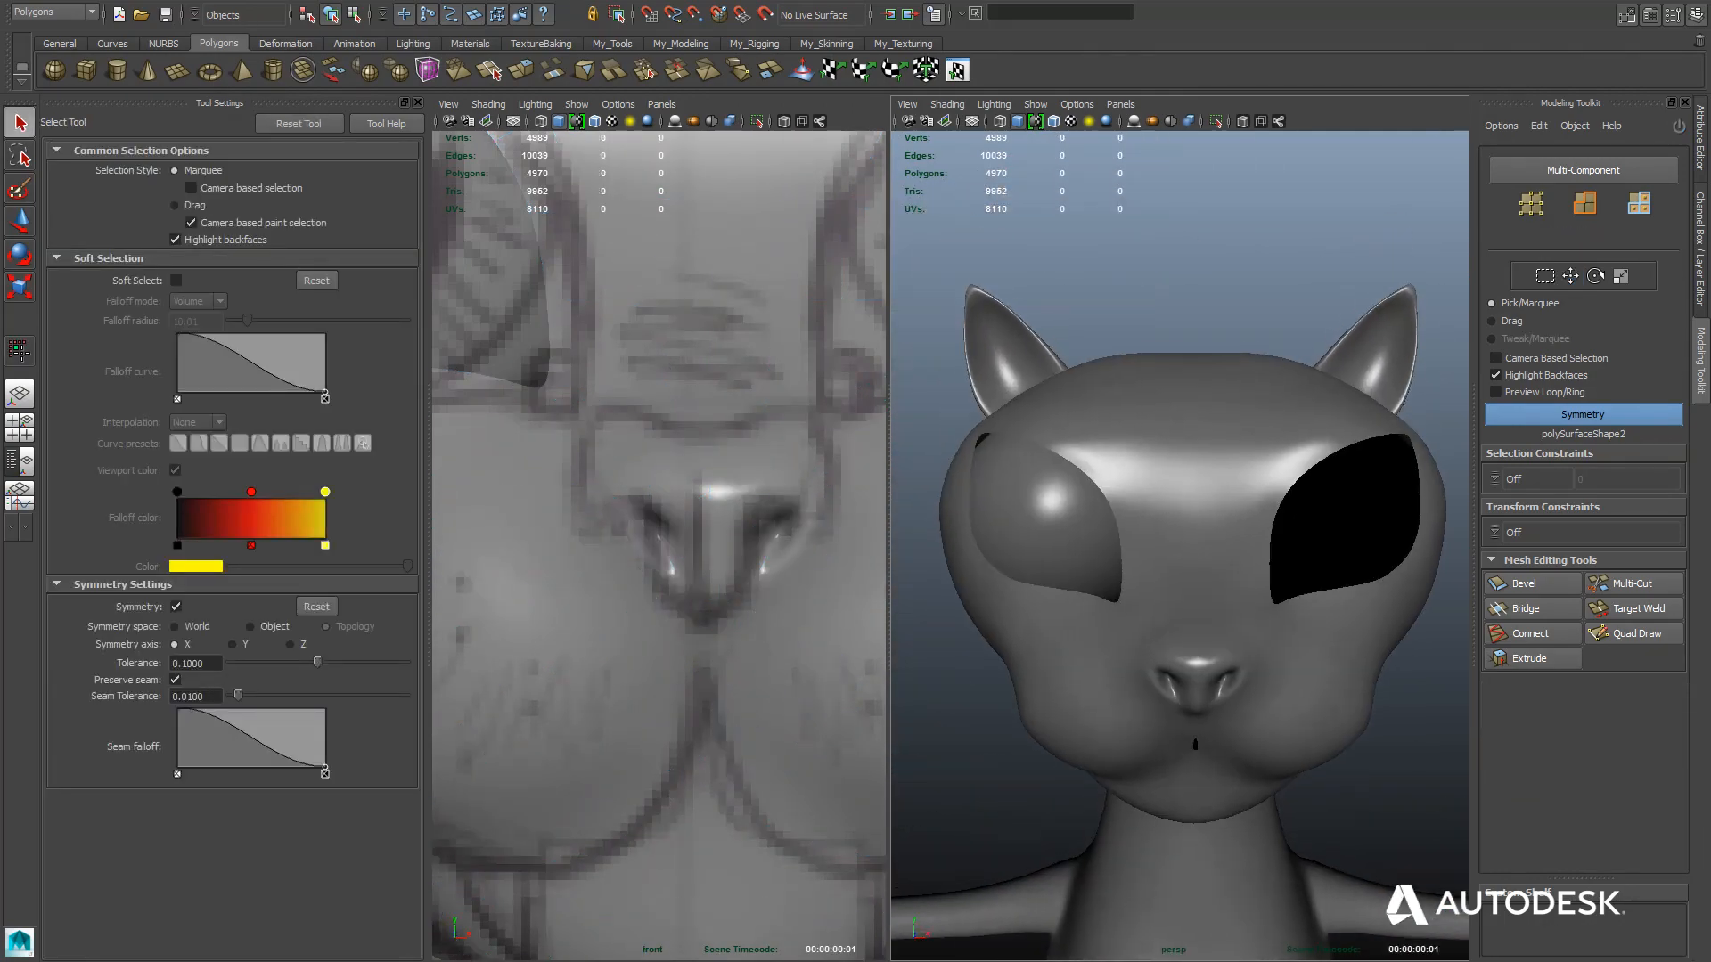
pyautogui.rightClick(1161, 577)
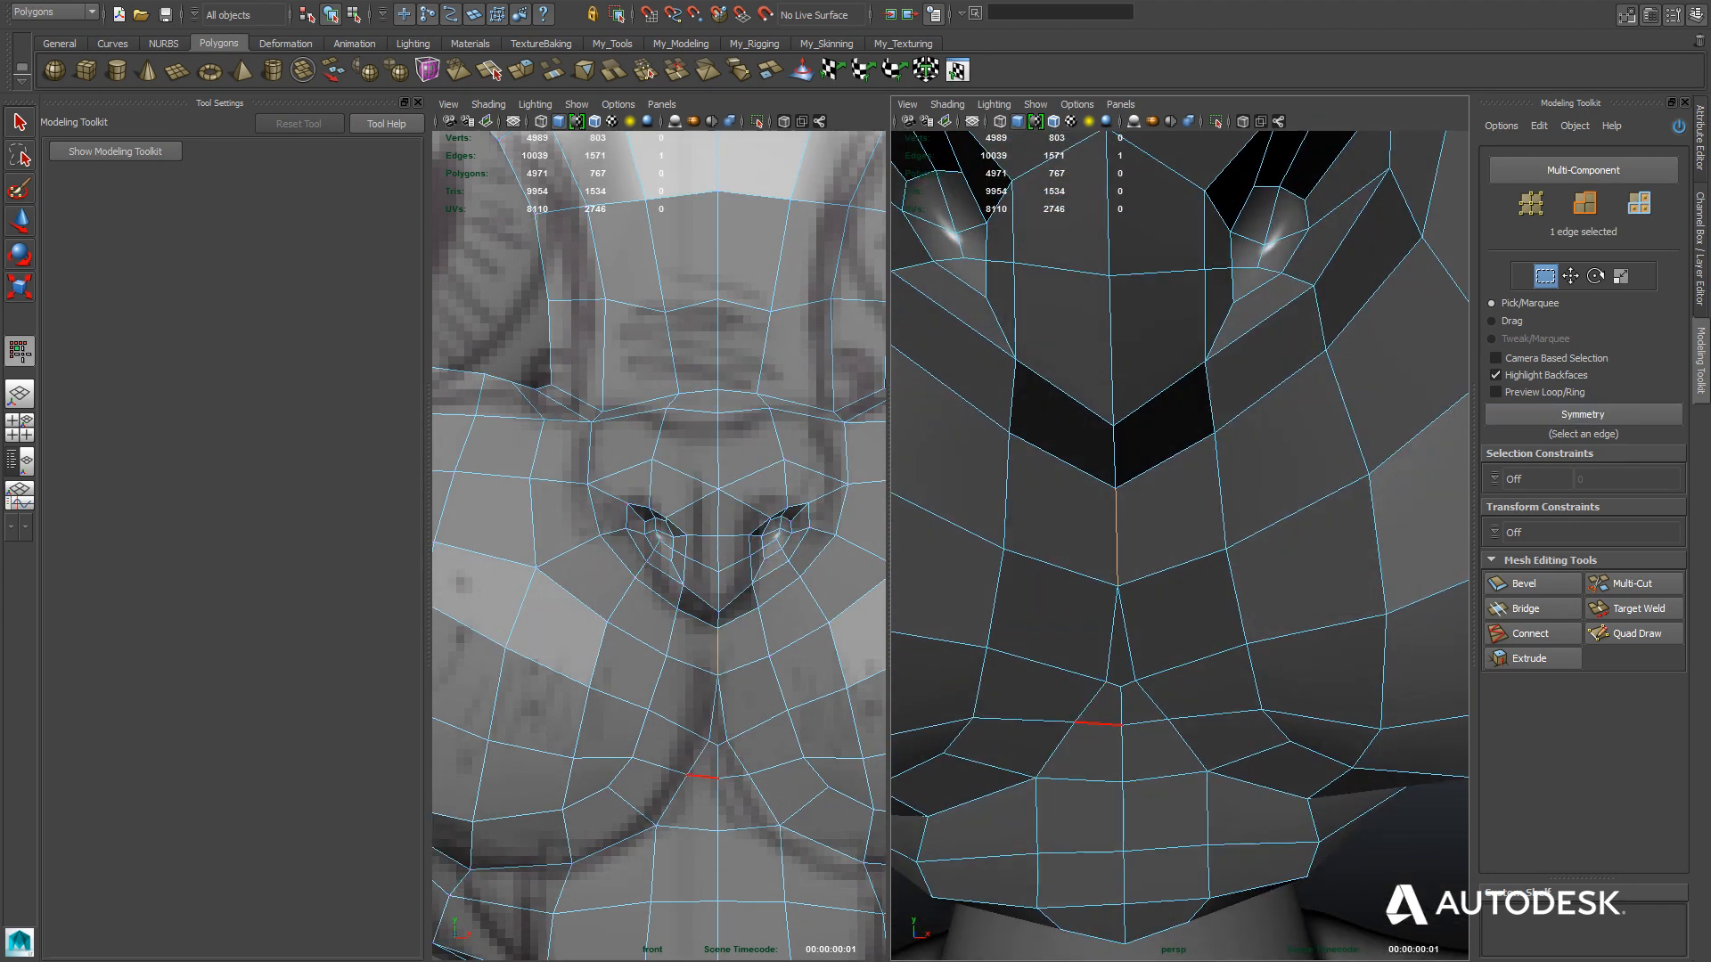
# Cut an edge under the nose with Multi-Cut and move the mouth-line vertices to start the crease.
pyautogui.click(1632, 584)
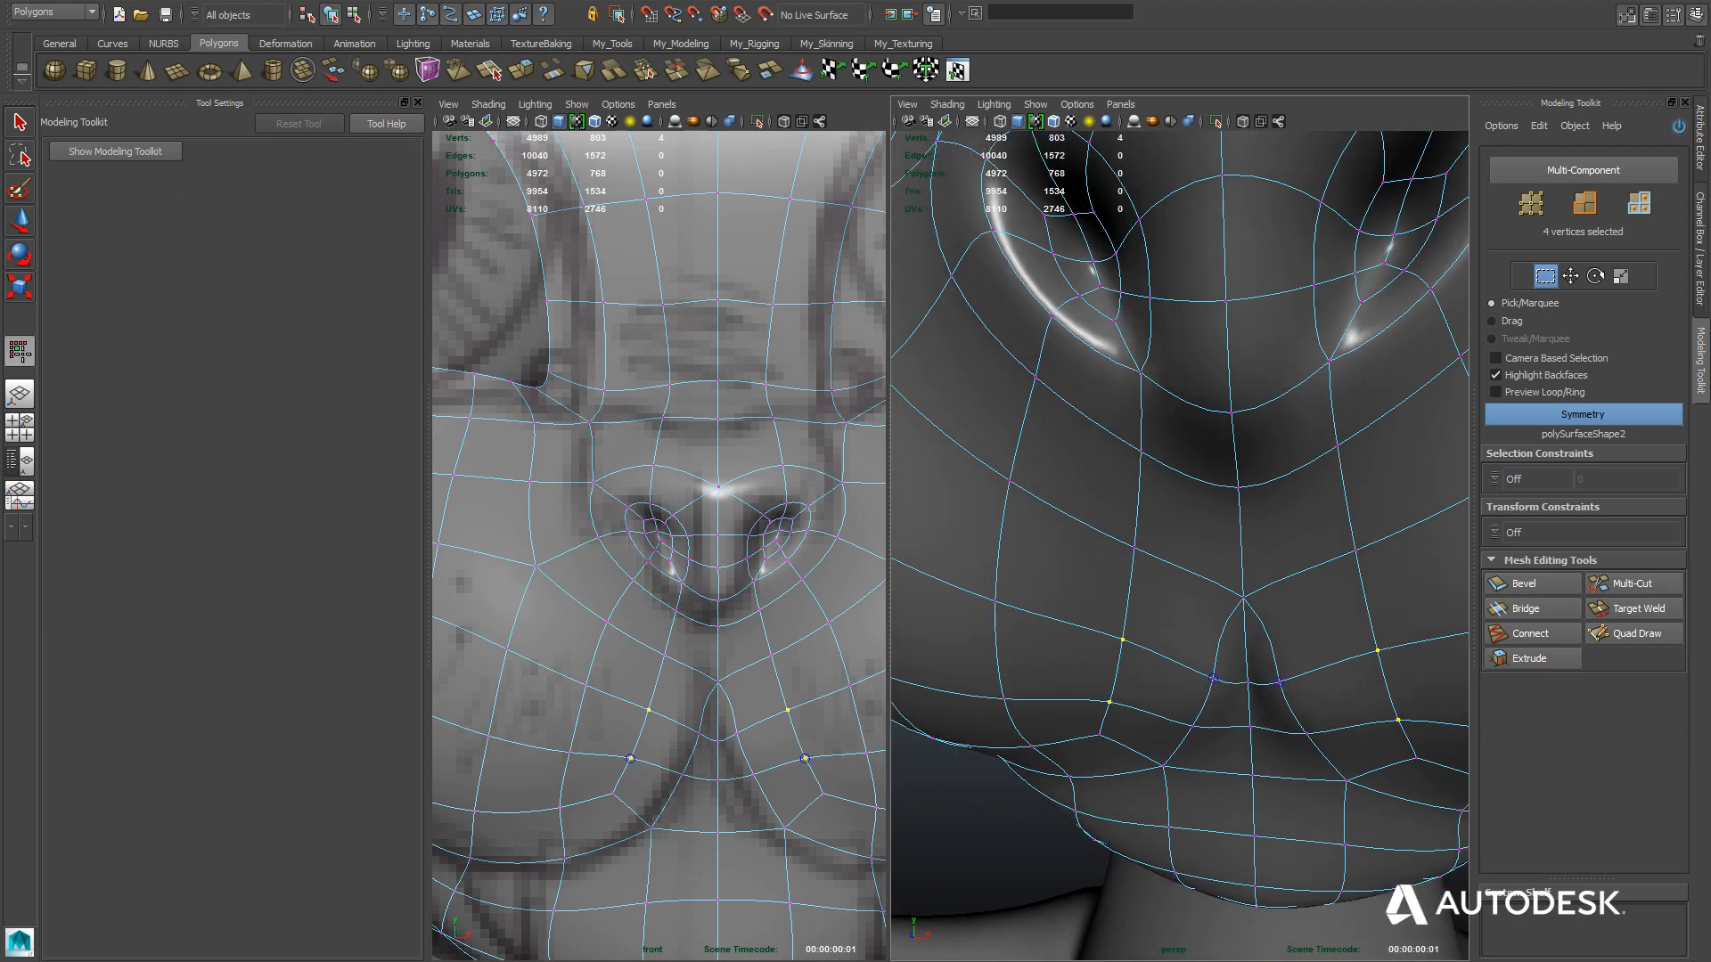
pyautogui.click(1568, 274)
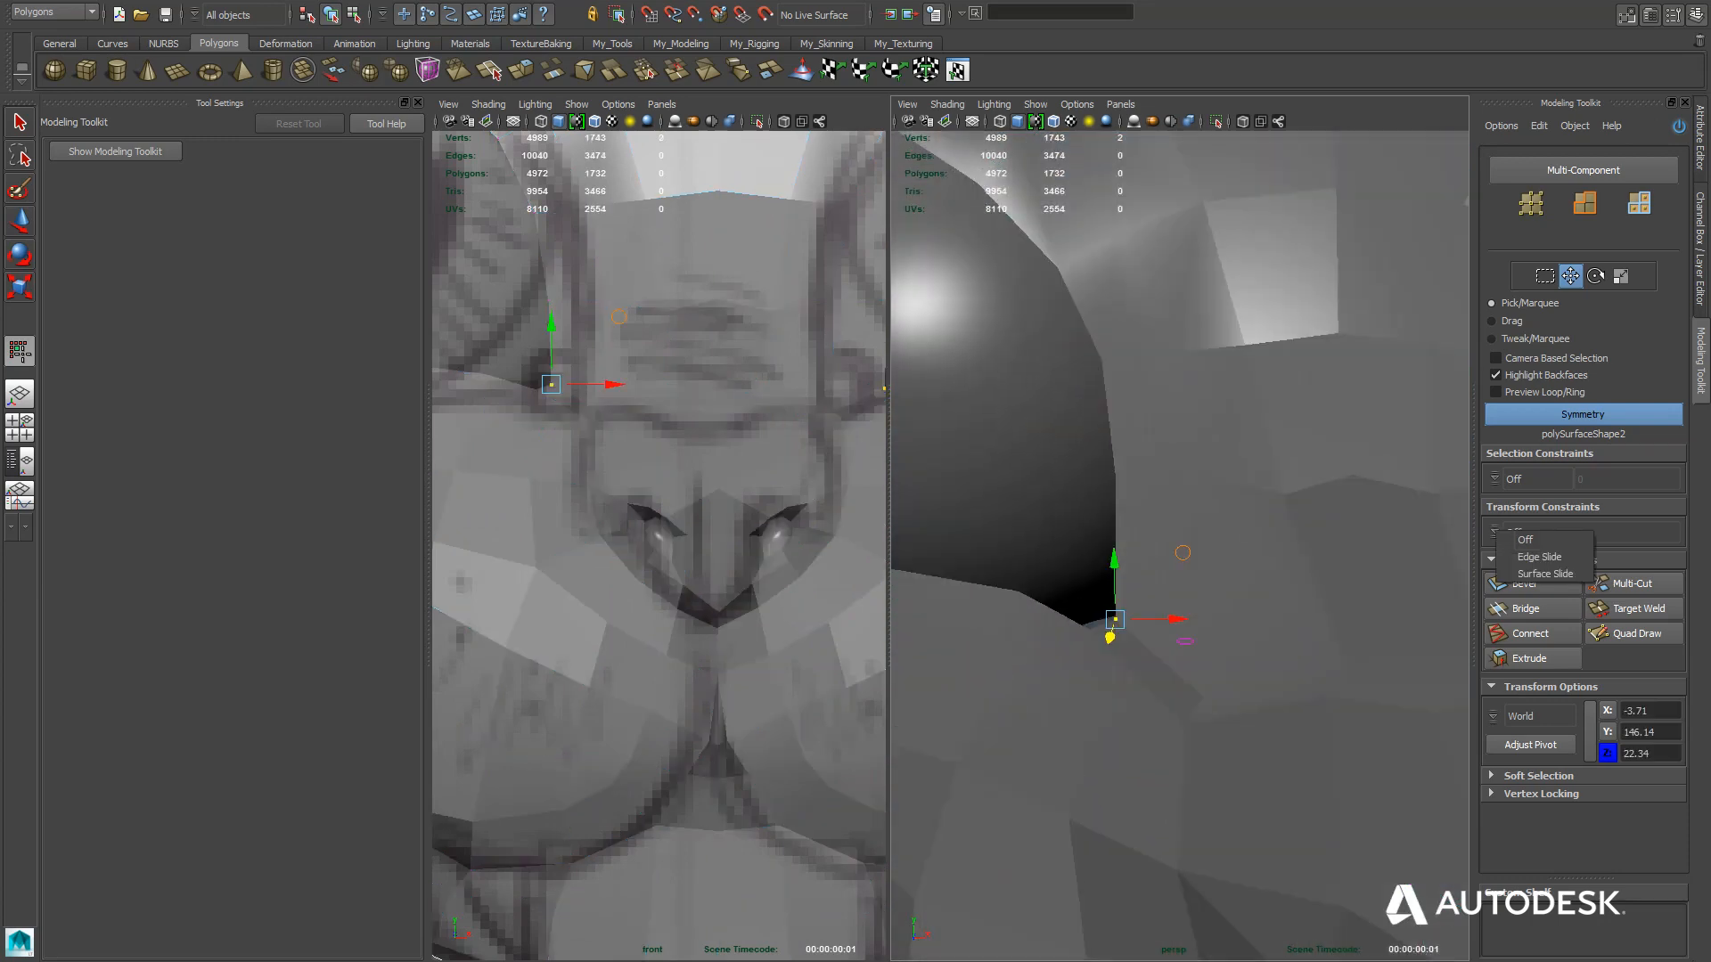
# Set Transform Constraints and move the socket rim vertices snugly against the eyeball.
pyautogui.click(1545, 574)
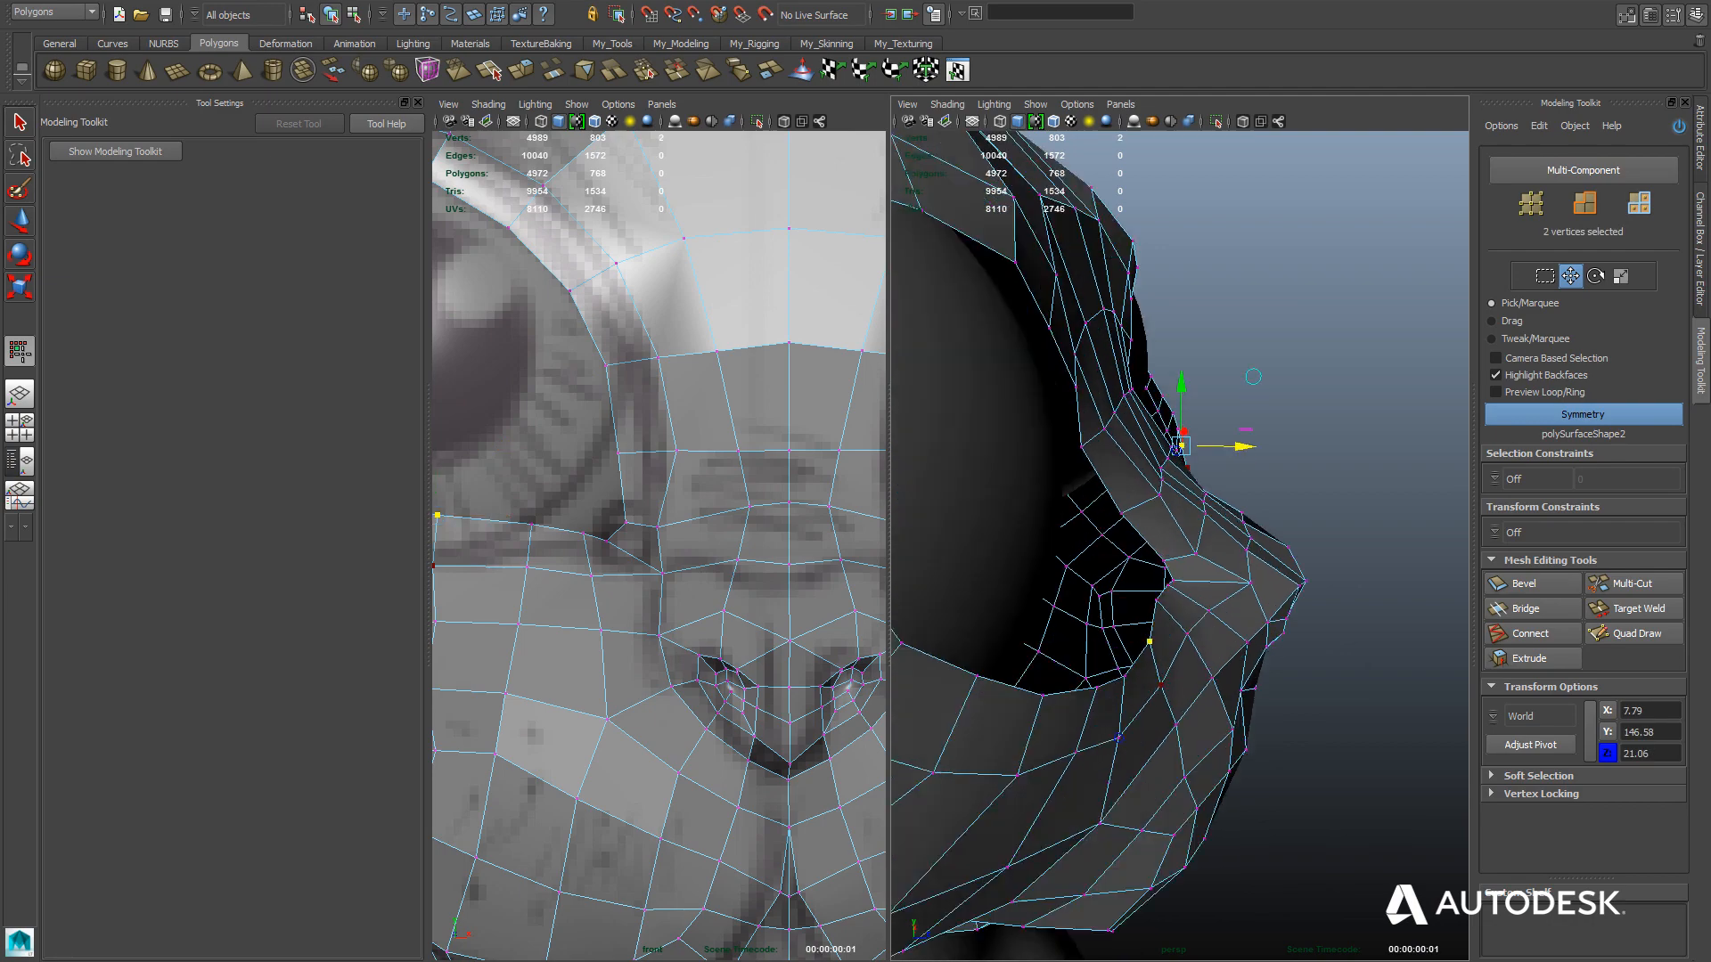
pyautogui.moveTo(1183, 442); pyautogui.dragTo(1101, 677)
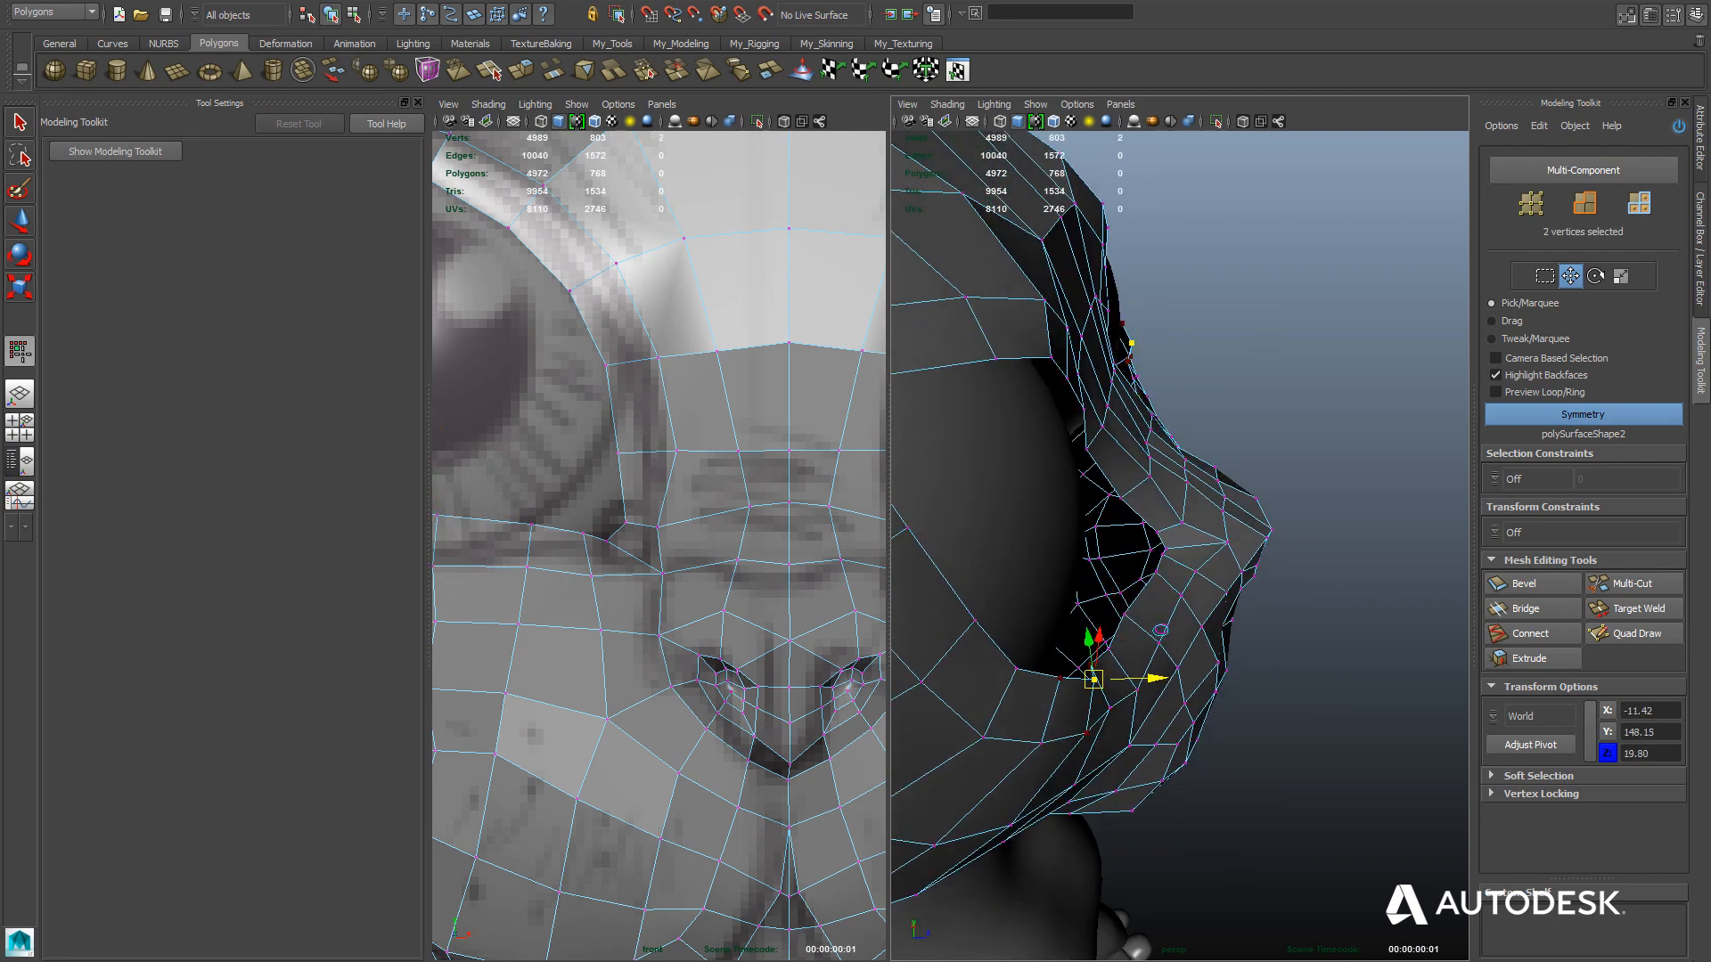
pyautogui.moveTo(1102, 677); pyautogui.dragTo(1102, 638)
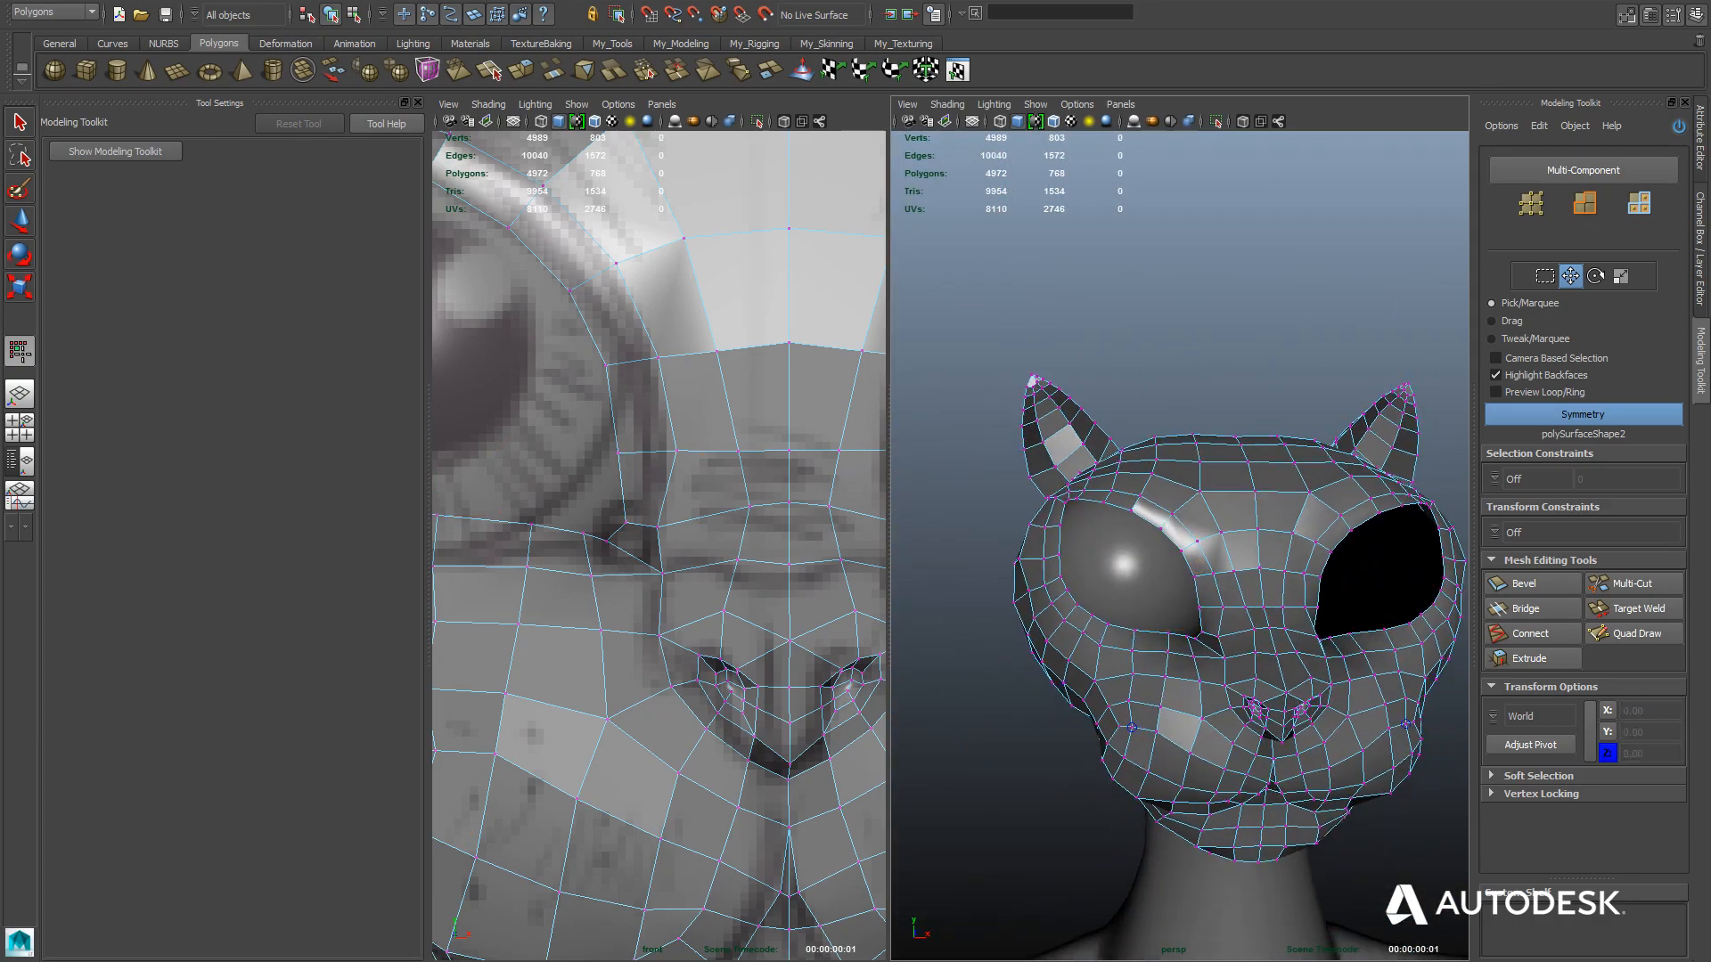
# Insert an extra edge ring around the eye socket with Multi-Cut and pull it toward the eyeball.
pyautogui.click(1642, 633)
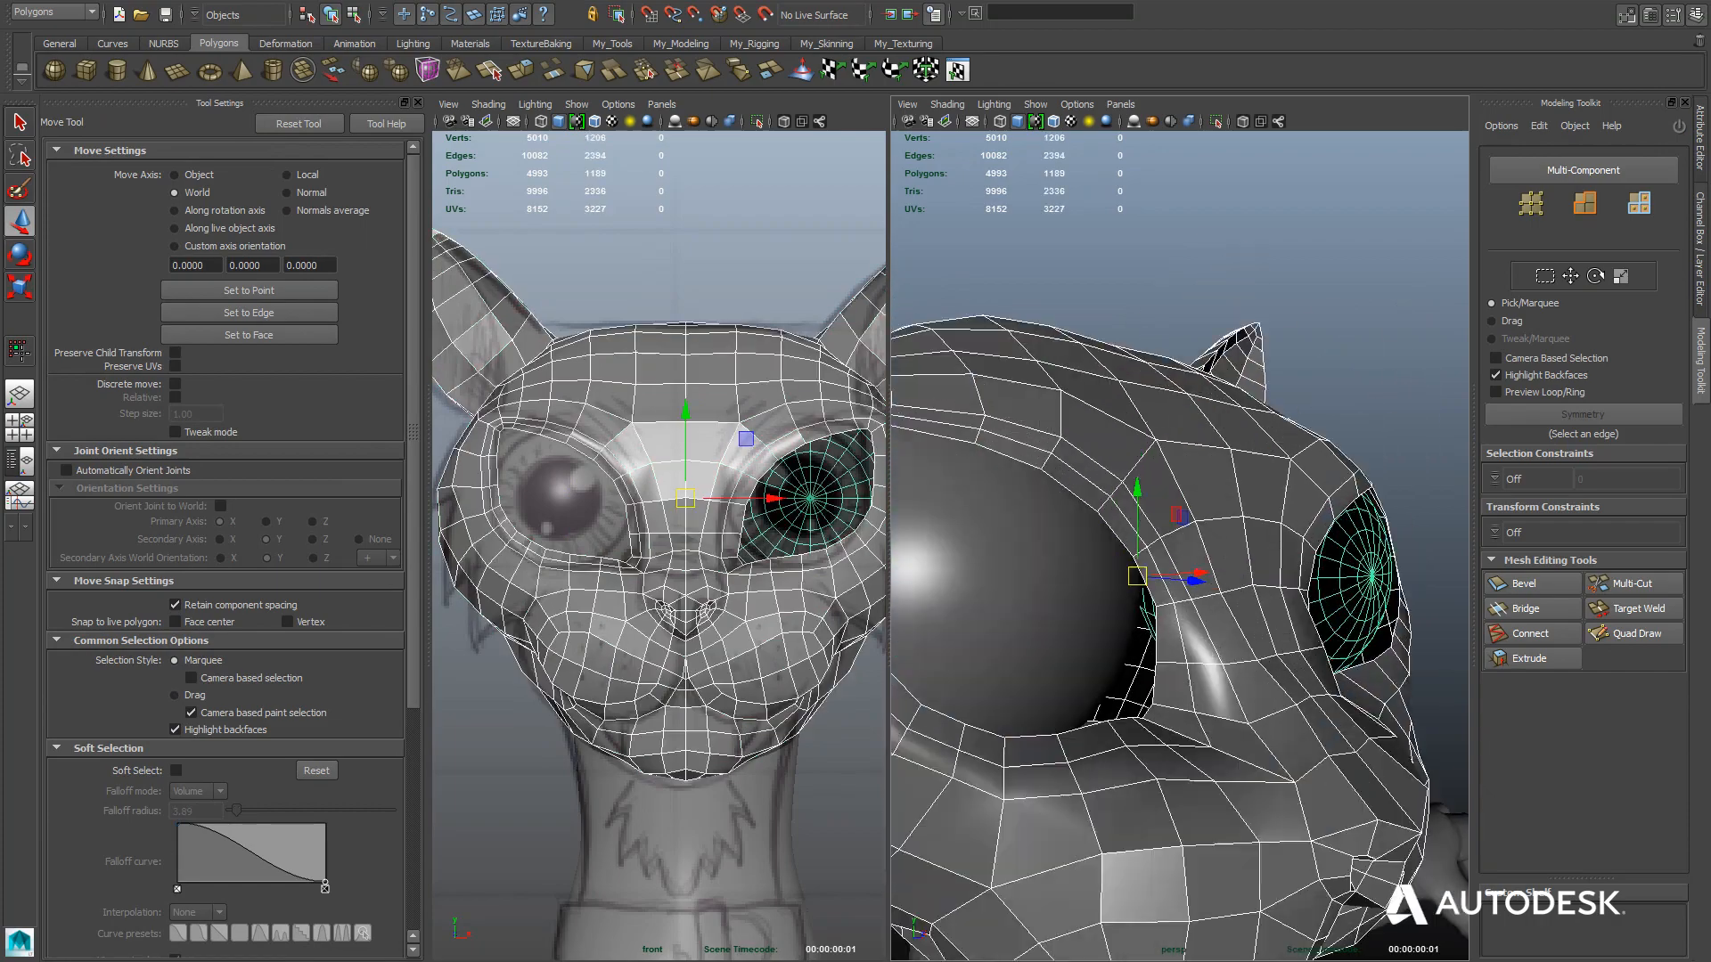
# Select the whole eye socket border edge loop via the marking menu for extrusion.
pyautogui.rightClick(1199, 577)
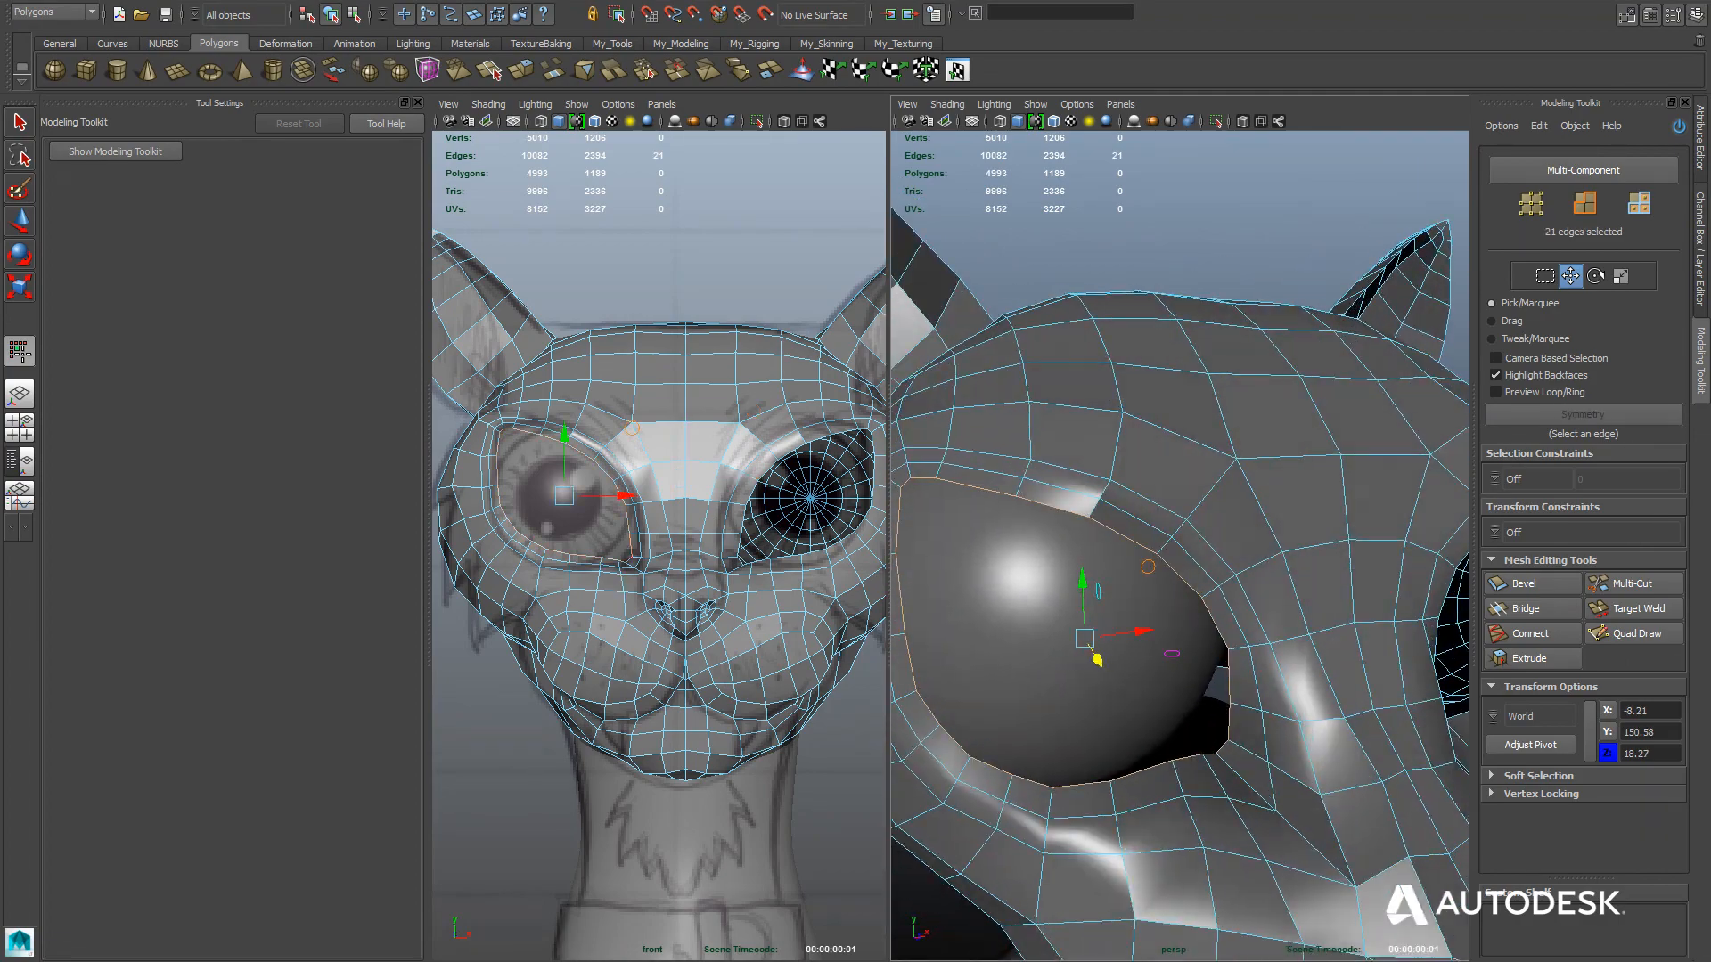
pyautogui.click(1635, 633)
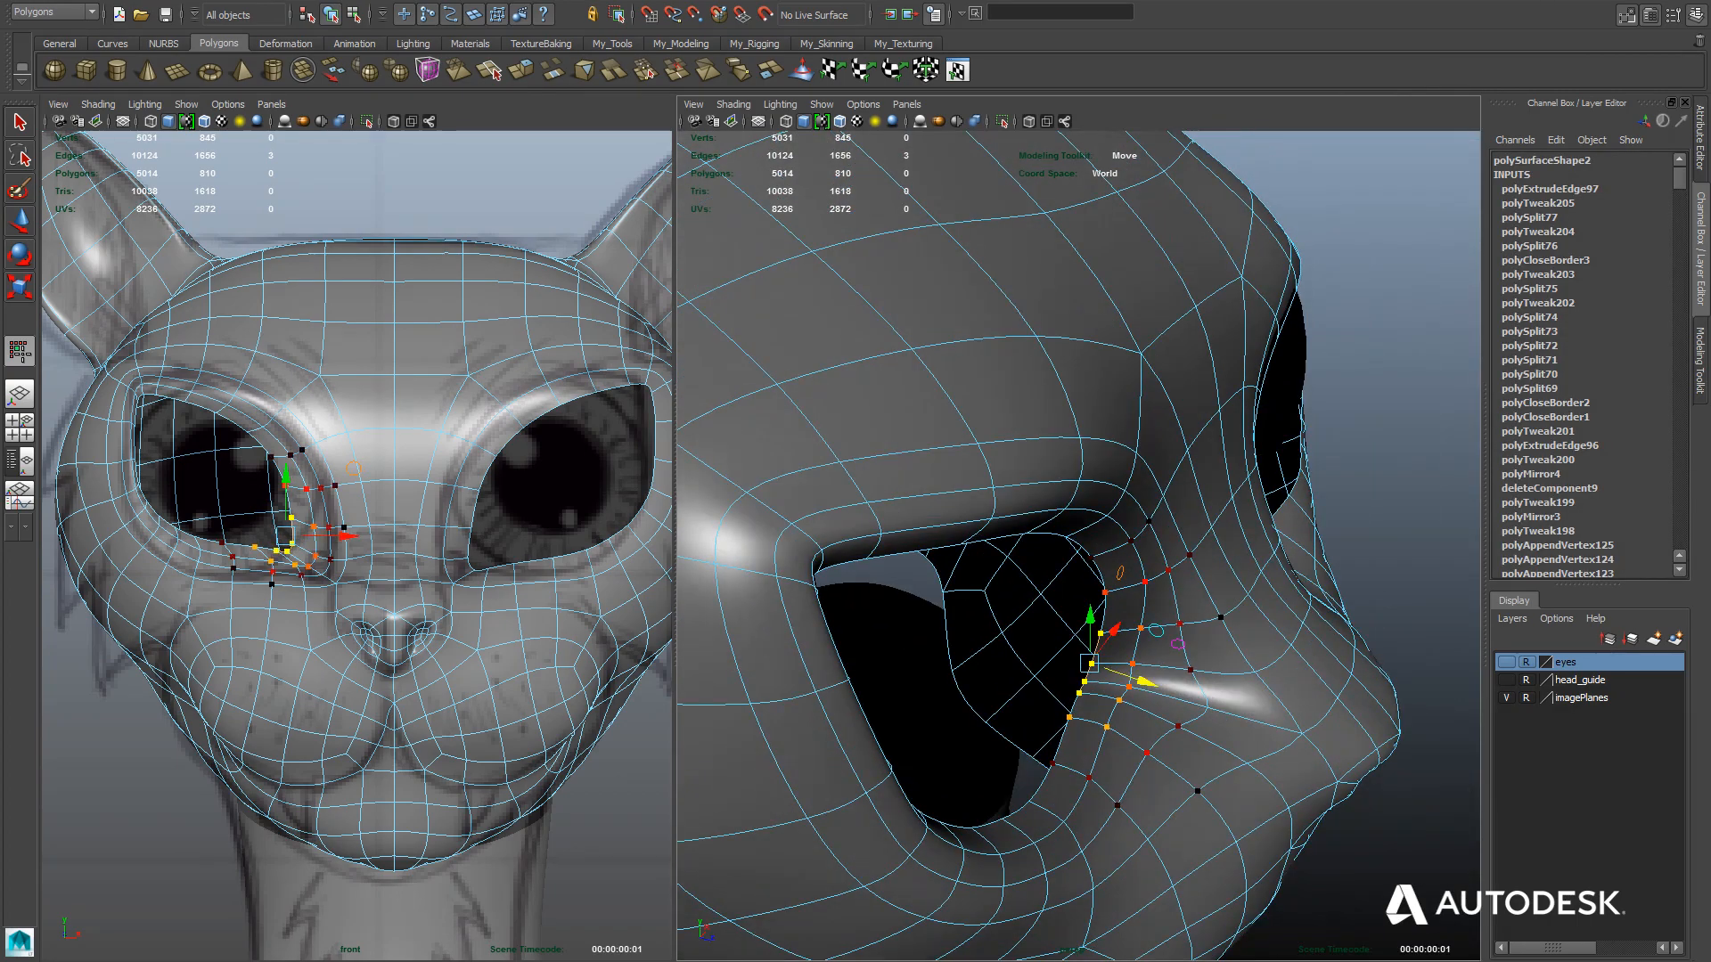
# Switch to vertex component mode to reshape the extruded socket edge.
pyautogui.rightClick(1091, 665)
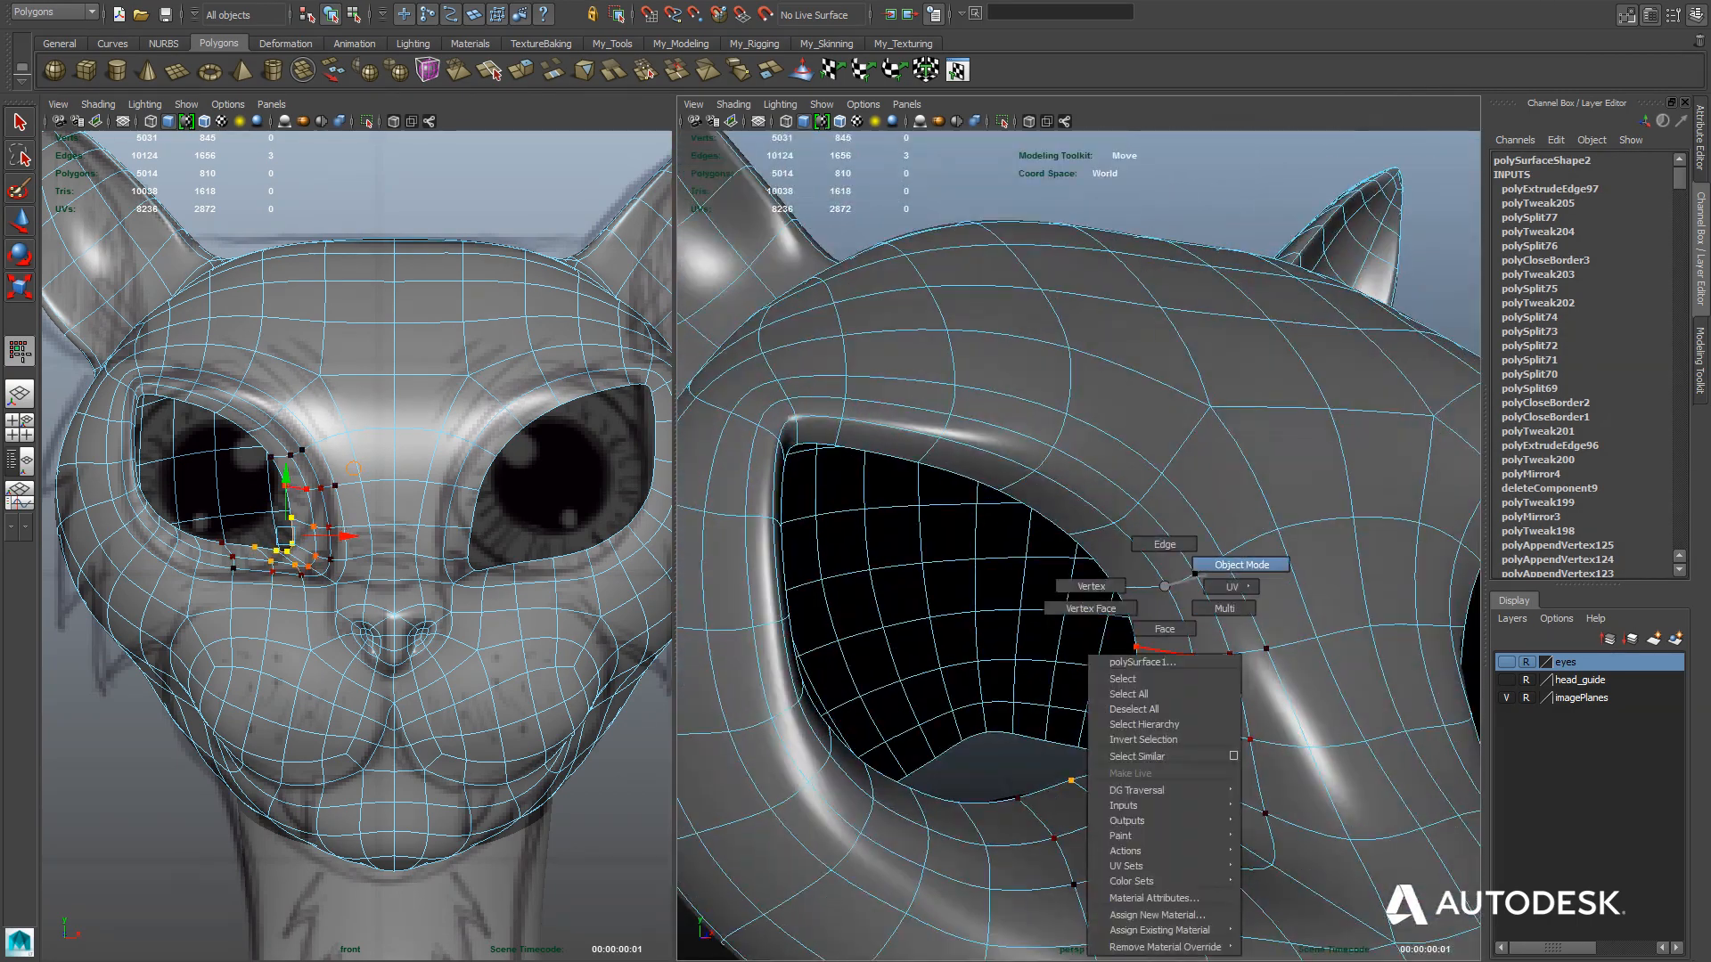
pyautogui.click(1240, 565)
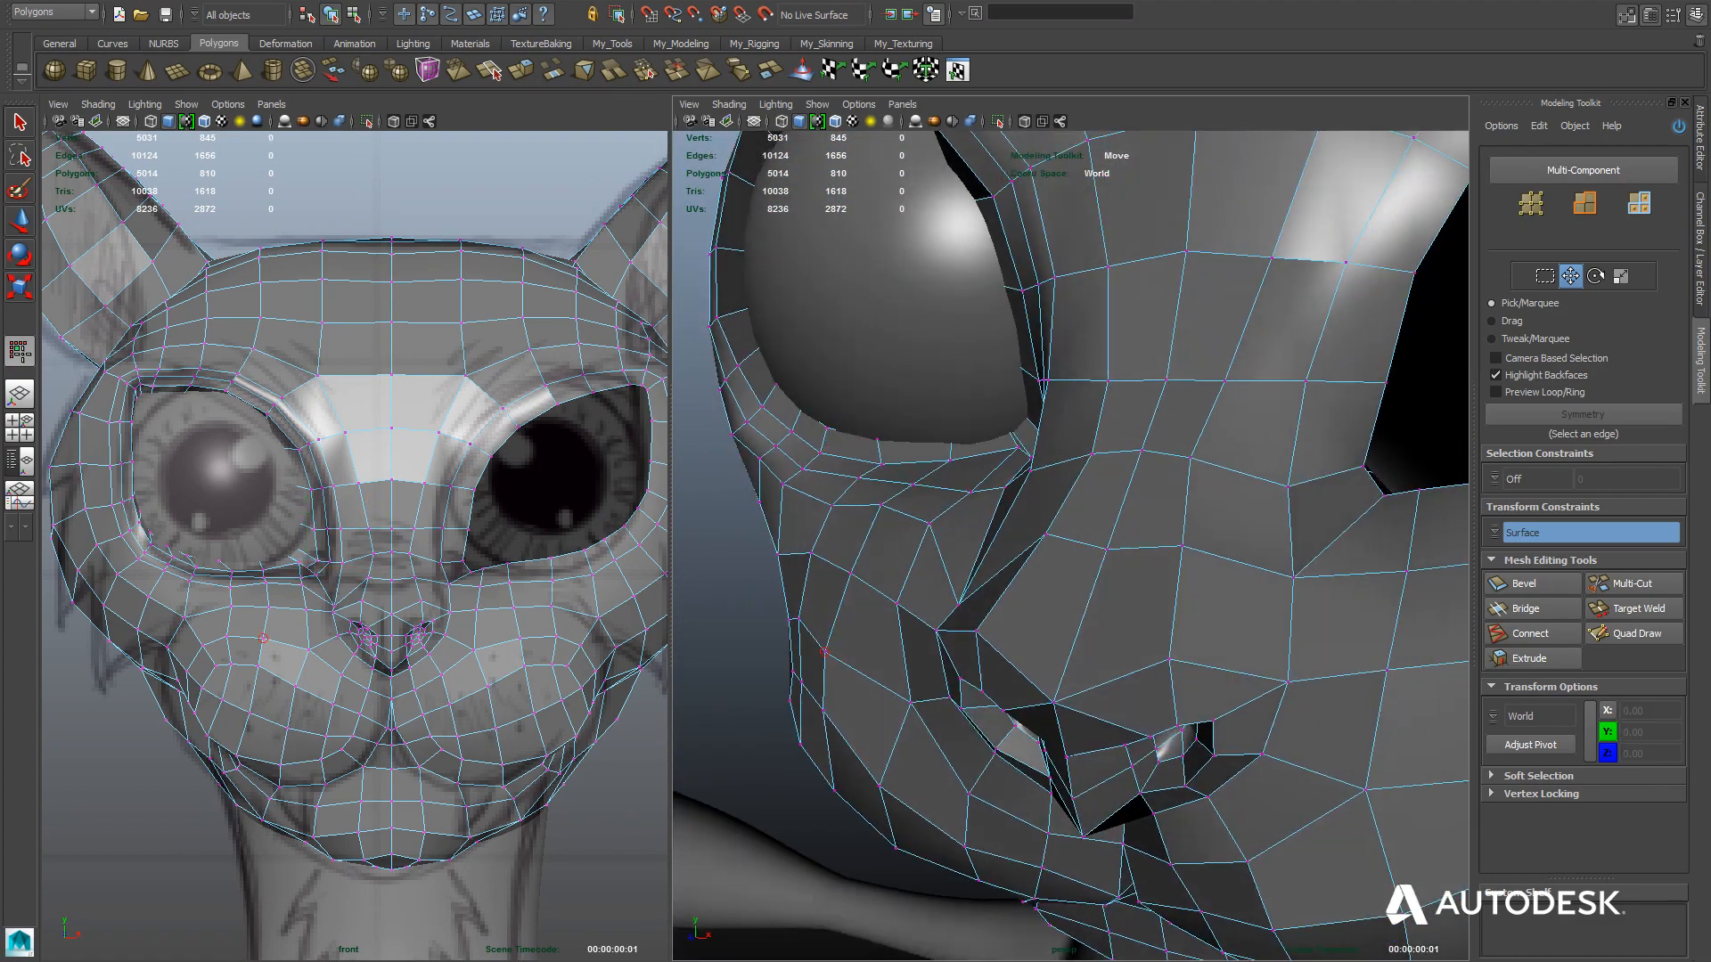
# Zoom toward the lower lid while sliding its vertices against the eyeball.
pyautogui.scroll(-3)
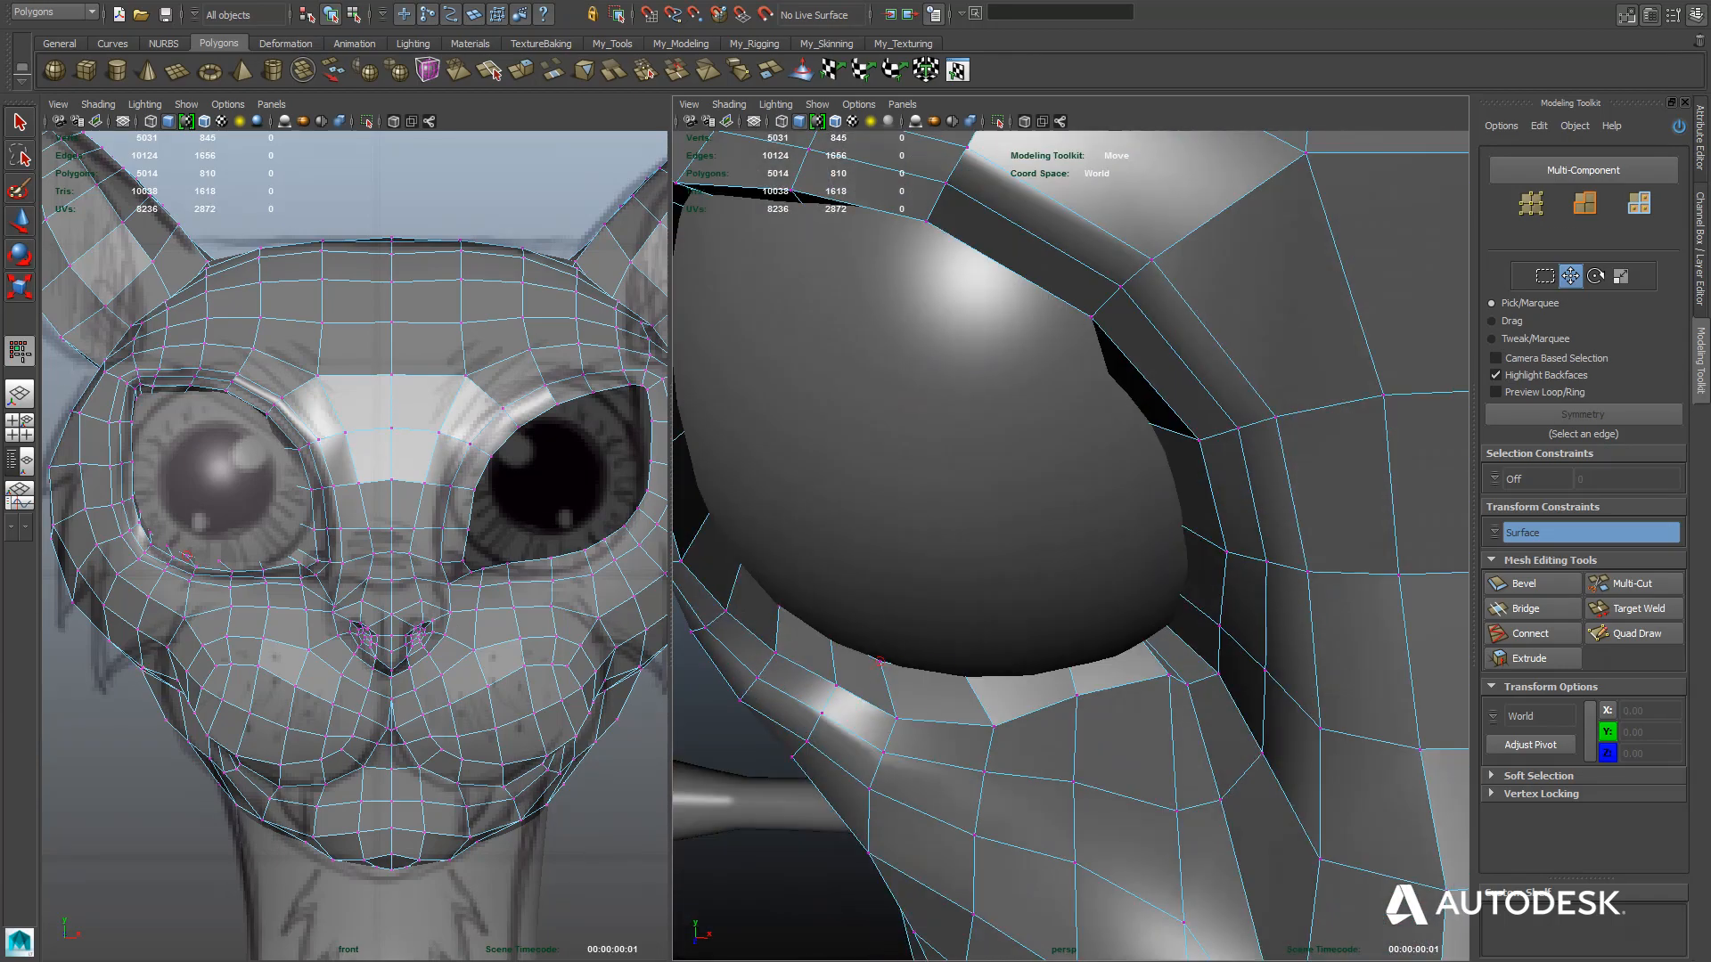